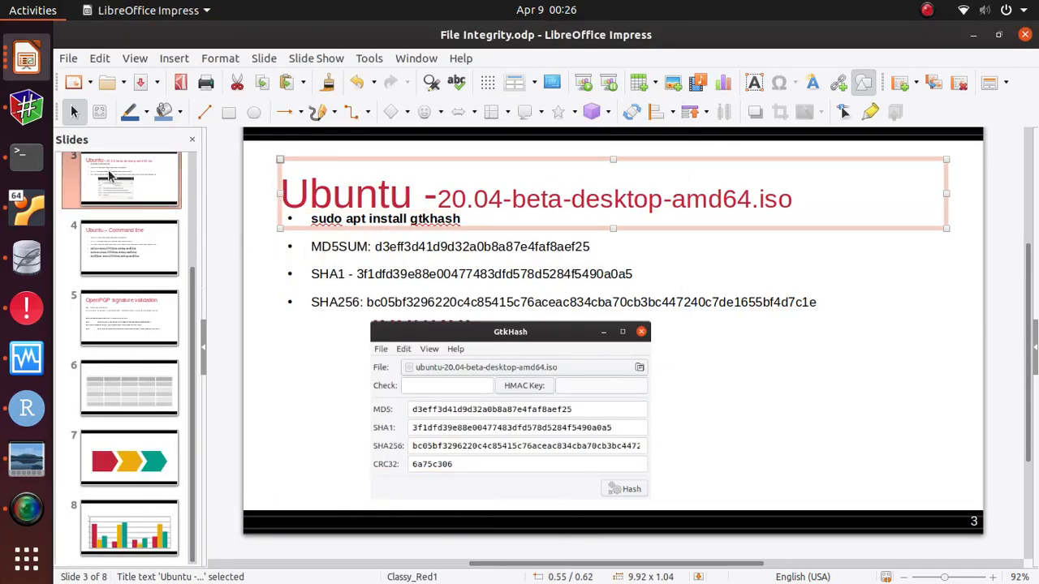
Show the title slide of Ankan Basu's file-integrity presentation.
{"action": "left_click", "coordinate": [128, 188]}
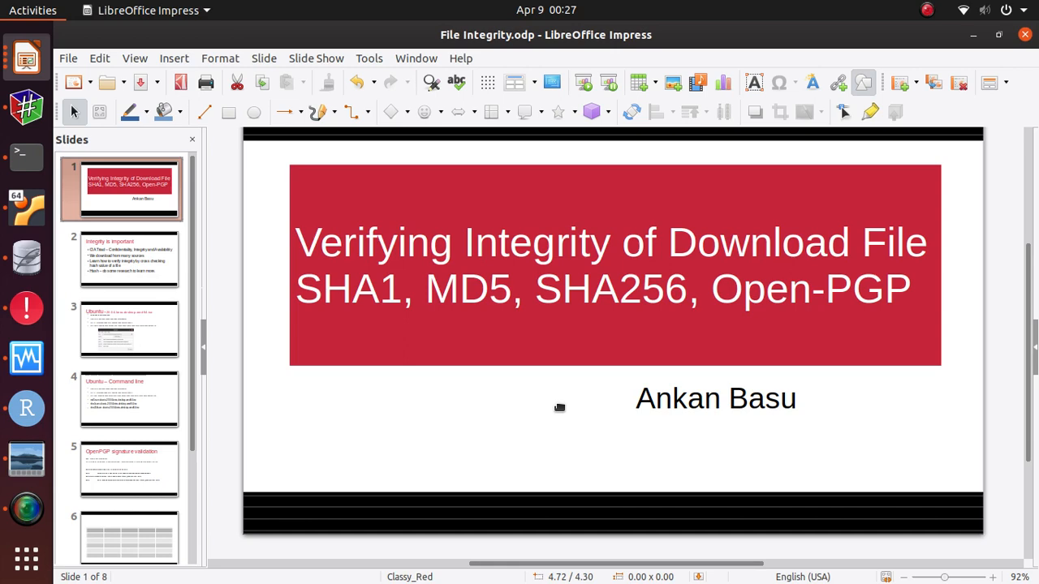
{"action": "mouse_move", "coordinate": [510, 426]}
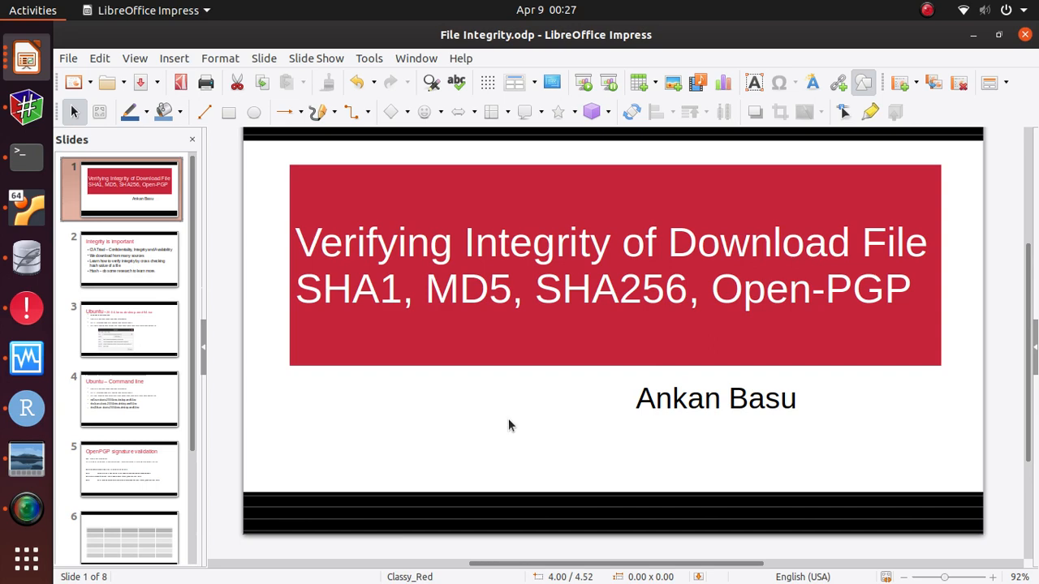
{"action": "mouse_move", "coordinate": [467, 431]}
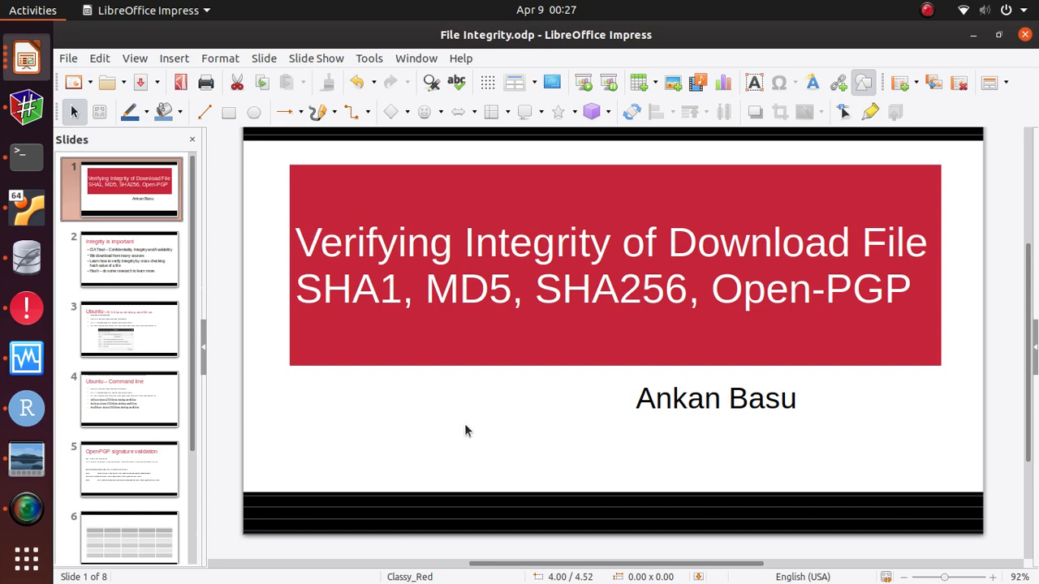
Show slide 2, 'Integrity is important', covering the CIA triad and file hashes.
{"action": "left_click", "coordinate": [129, 258]}
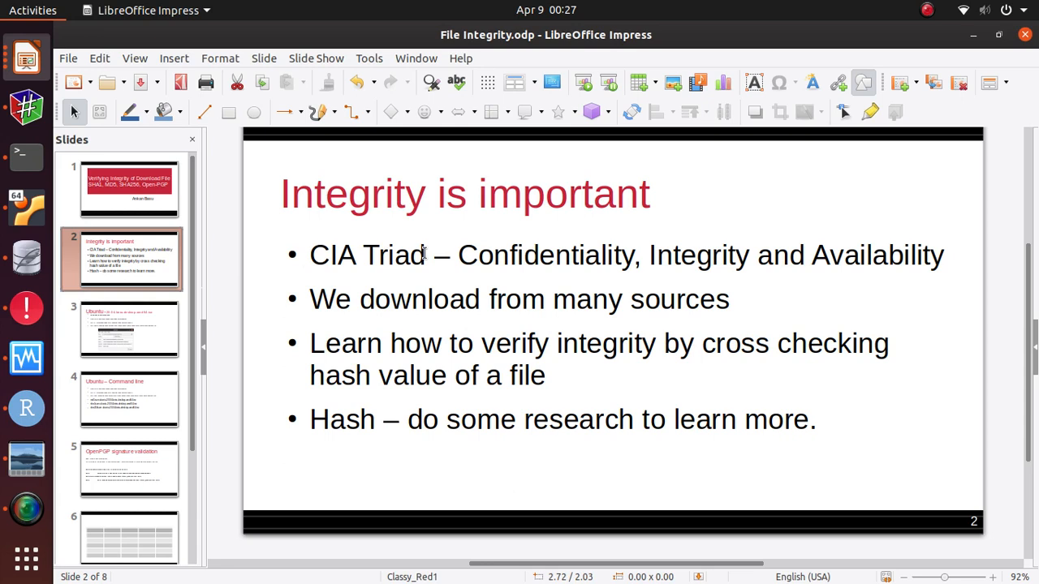
{"action": "mouse_move", "coordinate": [718, 263]}
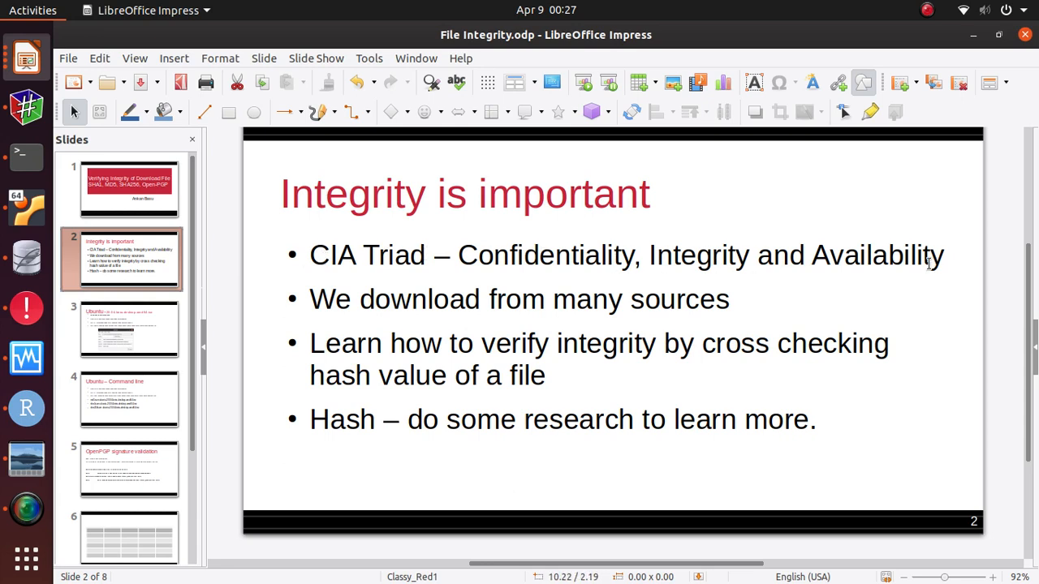
{"action": "mouse_move", "coordinate": [460, 284]}
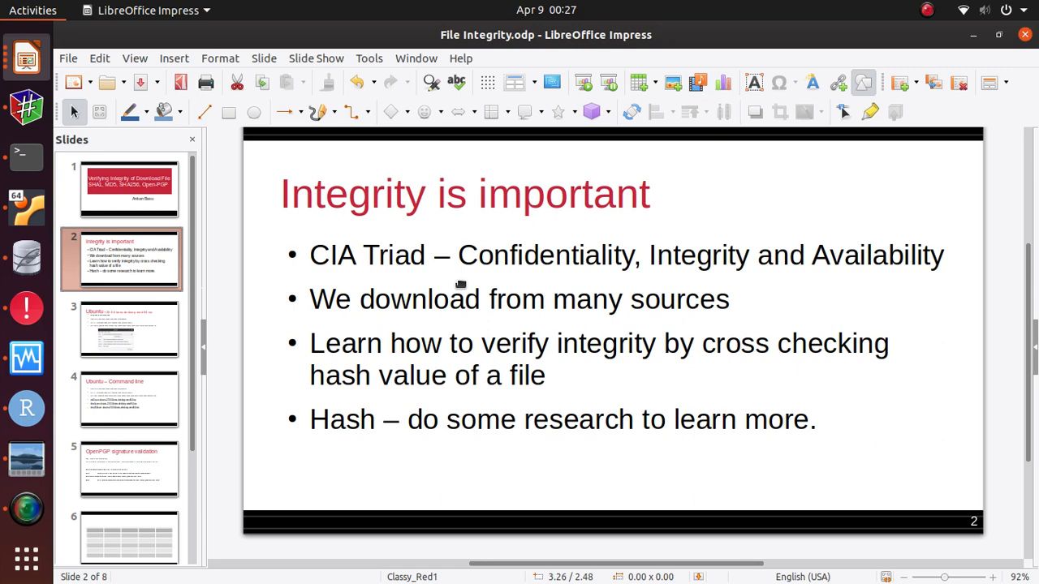
{"action": "mouse_move", "coordinate": [276, 312]}
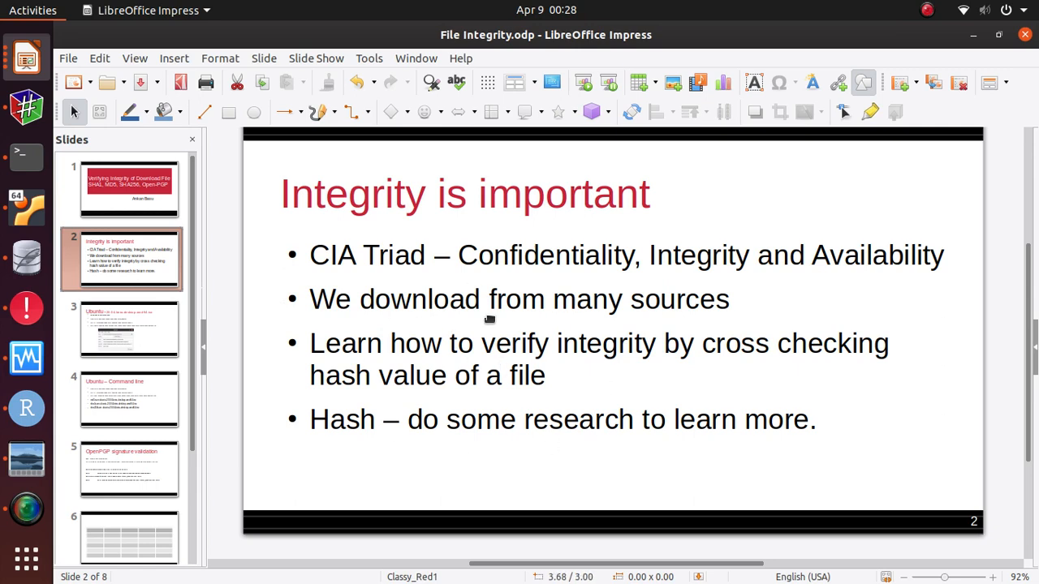
{"action": "left_click", "coordinate": [129, 189]}
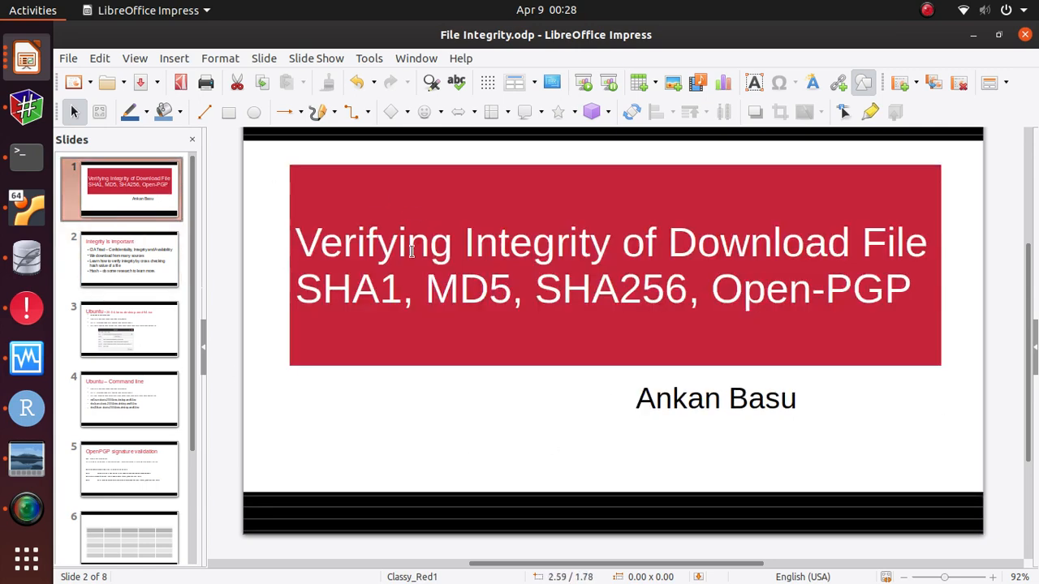
{"action": "left_click", "coordinate": [128, 189]}
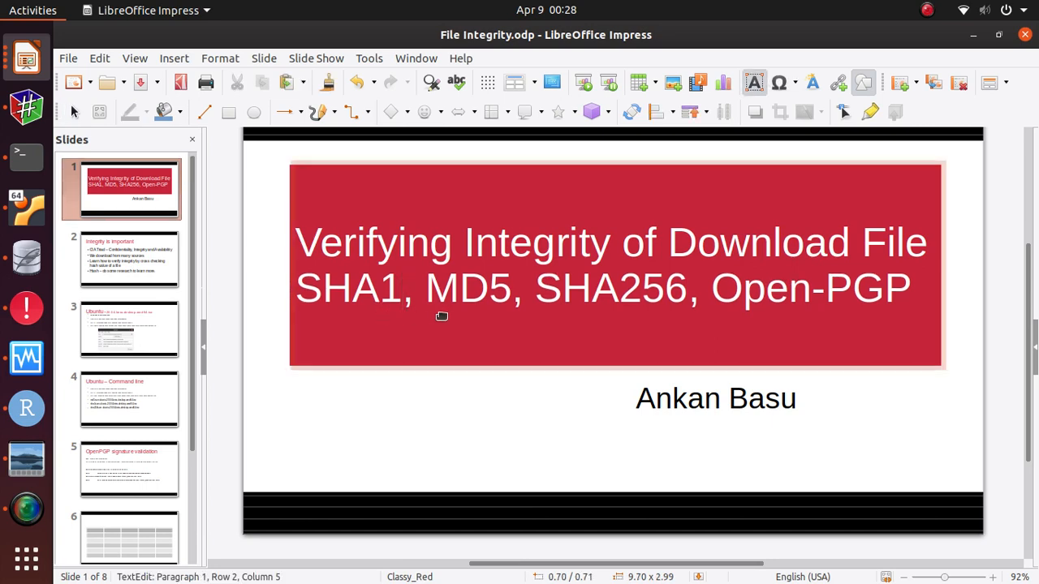
{"action": "type", "text": "."}
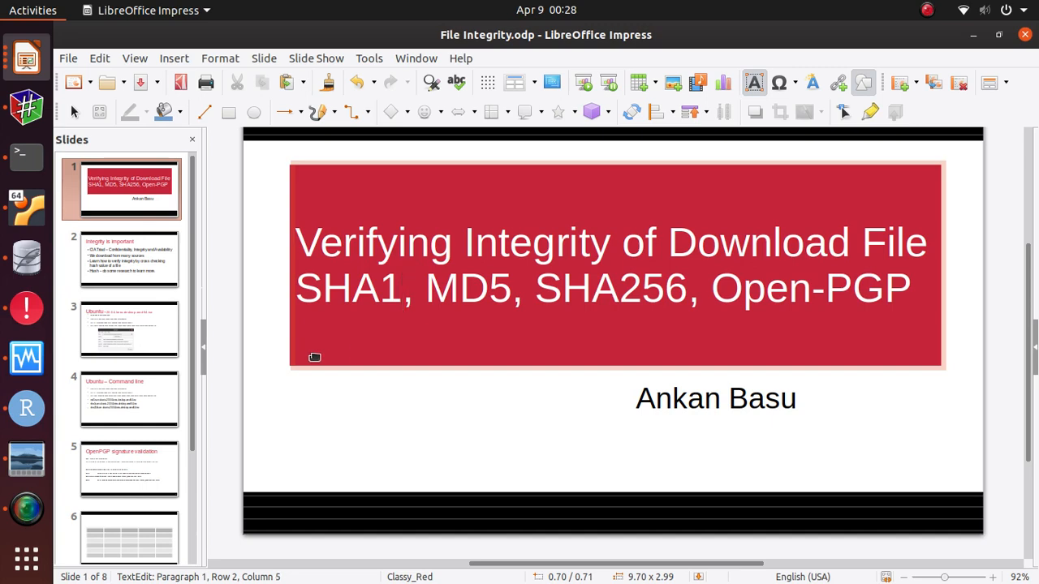
{"action": "mouse_move", "coordinate": [785, 286]}
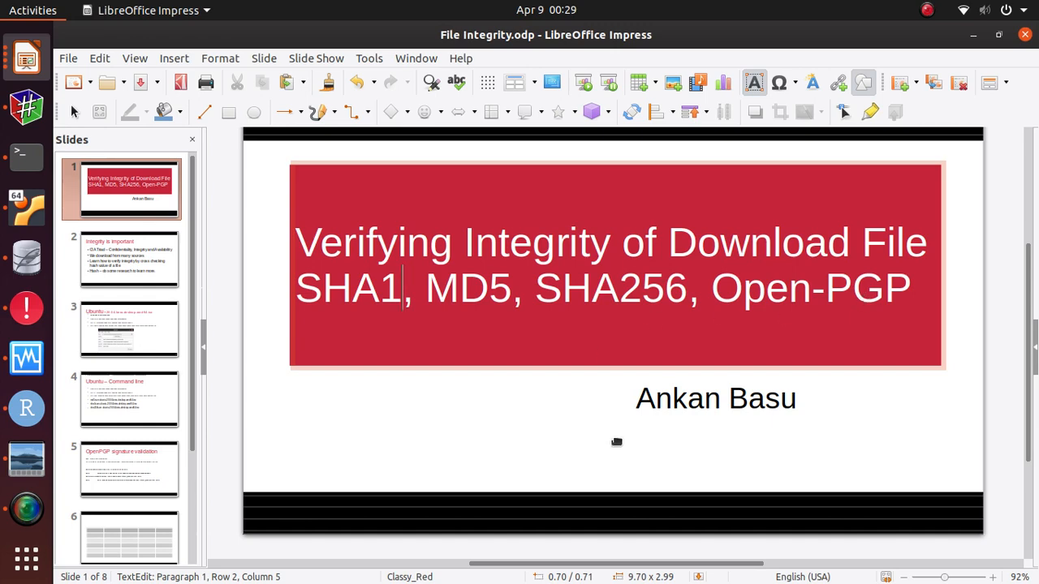
{"action": "mouse_move", "coordinate": [689, 349]}
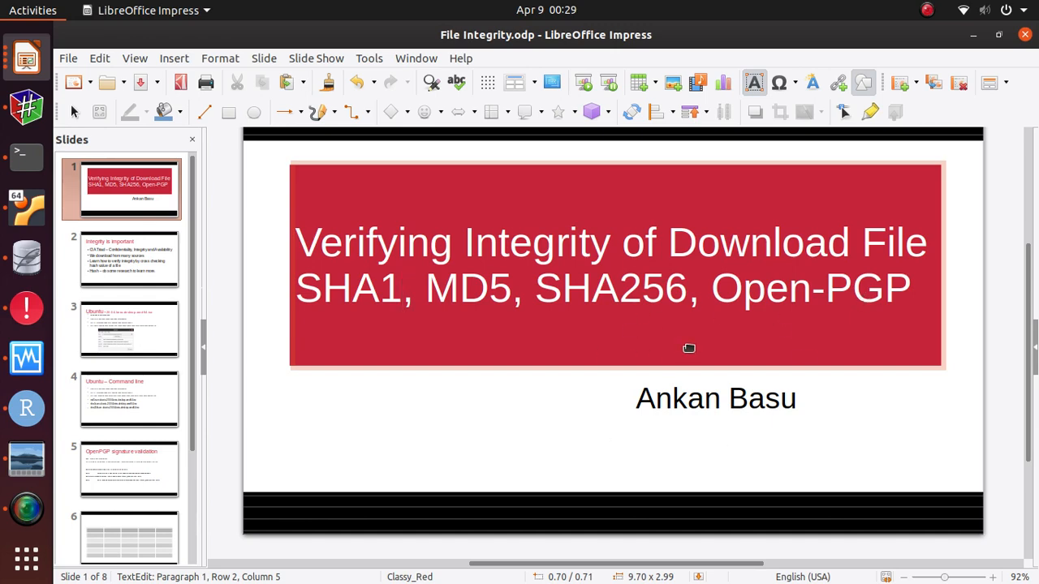
{"action": "left_click", "coordinate": [129, 258]}
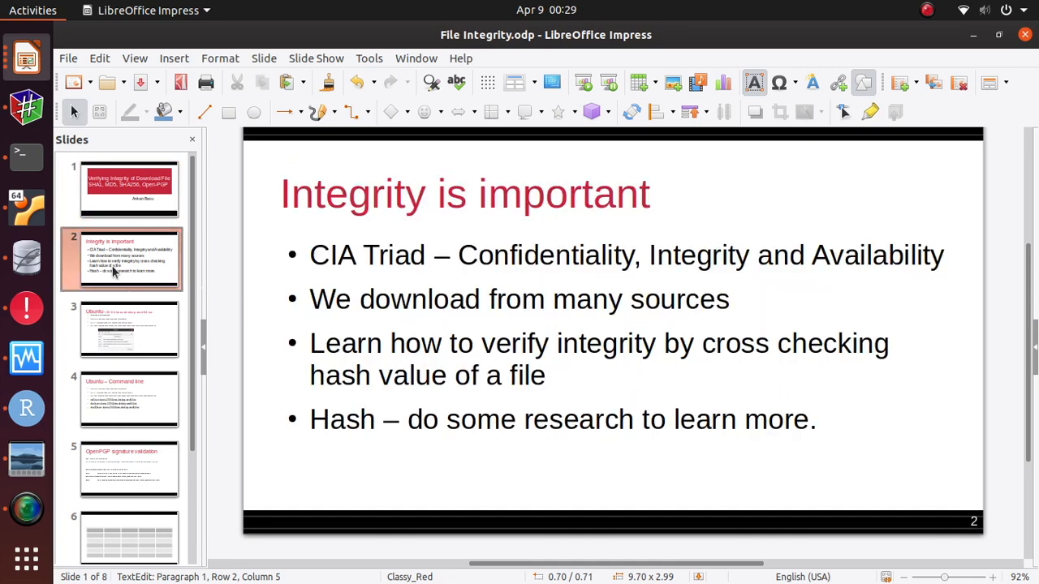
Open the Ubuntu hash values slide and place the GtkHash window beside its hashes.
{"action": "left_click", "coordinate": [129, 329]}
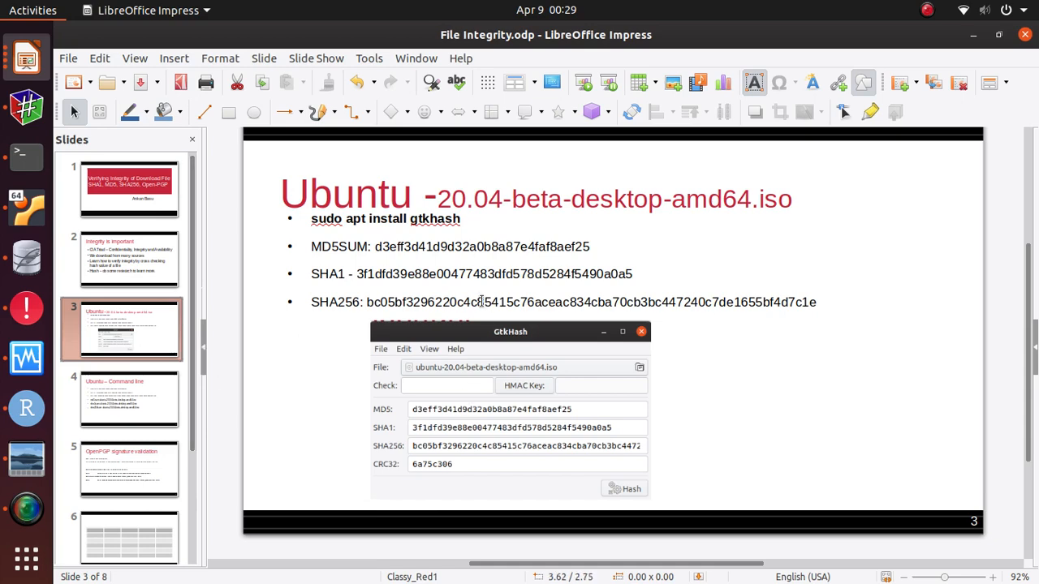
{"action": "mouse_move", "coordinate": [450, 321]}
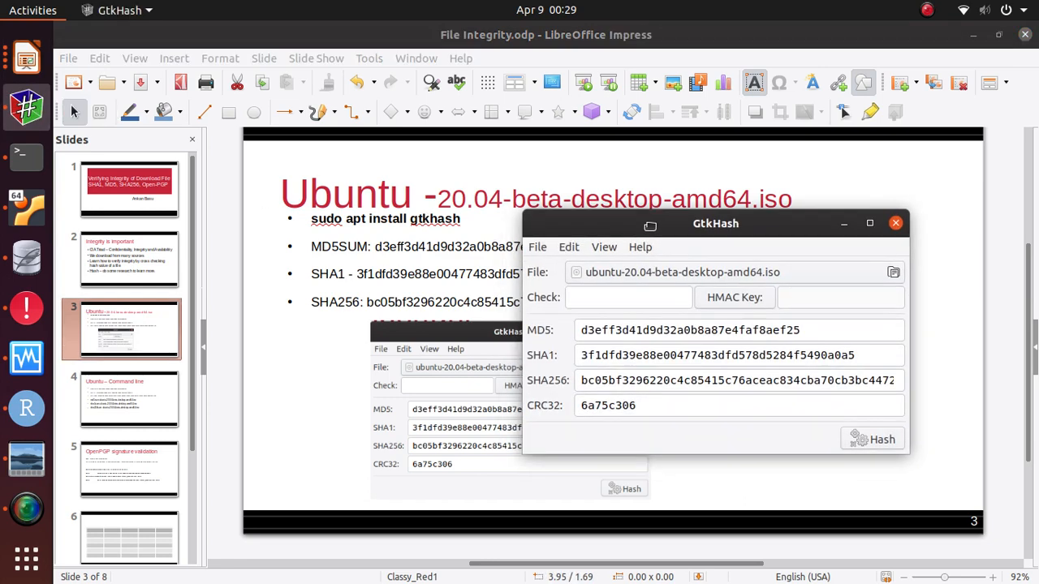
{"action": "left_click_drag", "start_coordinate": [715, 224], "coordinate": [827, 236]}
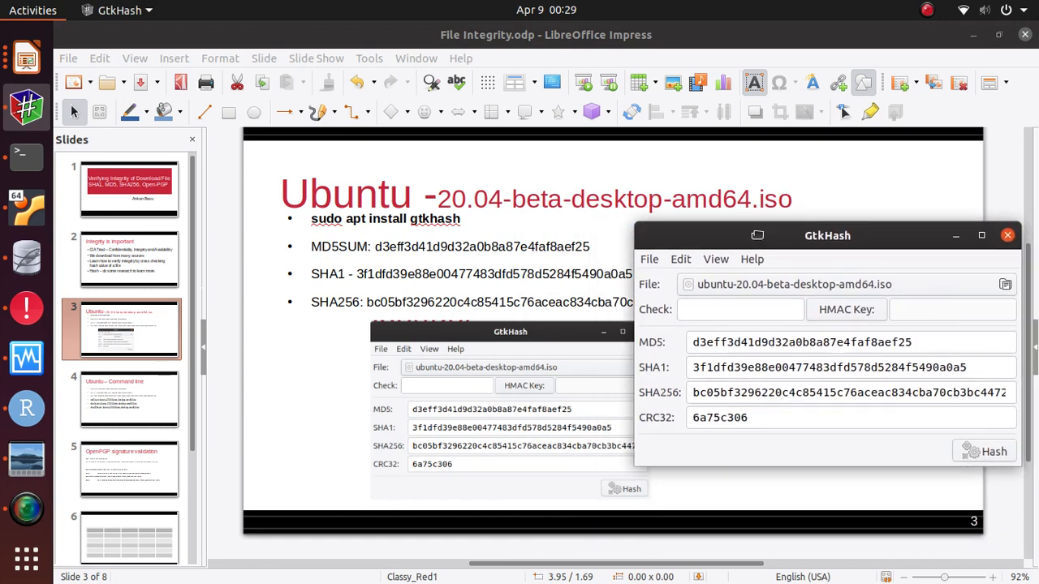
{"action": "left_click_drag", "start_coordinate": [827, 235], "coordinate": [751, 237]}
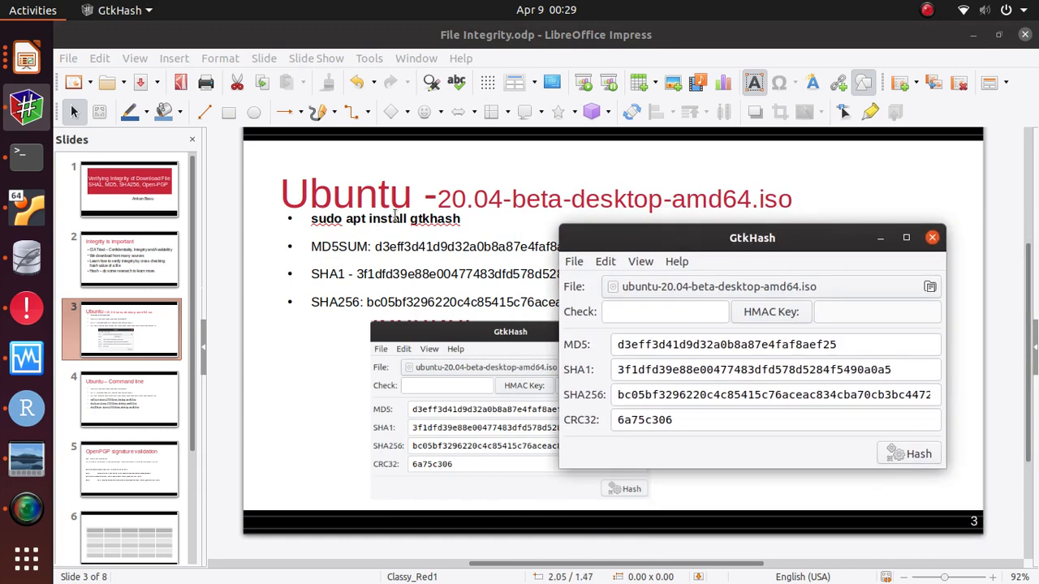
{"action": "mouse_move", "coordinate": [455, 223]}
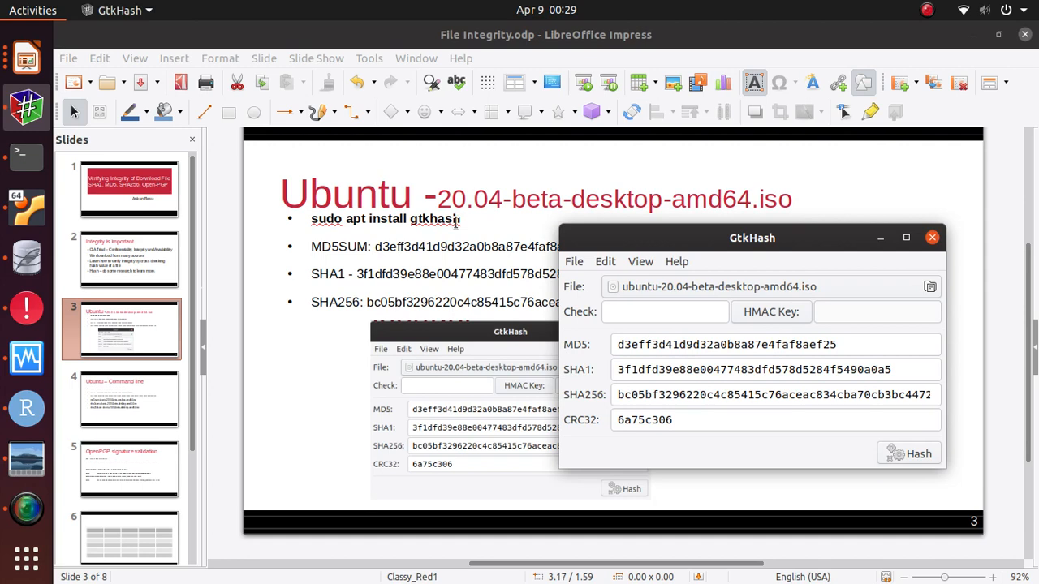
{"action": "mouse_move", "coordinate": [283, 250]}
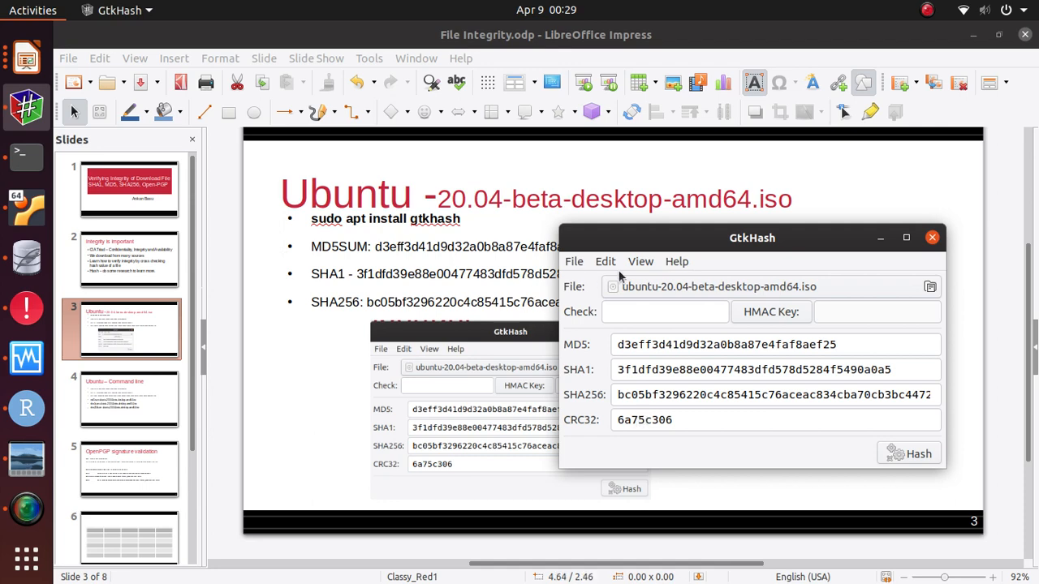
{"action": "mouse_move", "coordinate": [664, 290]}
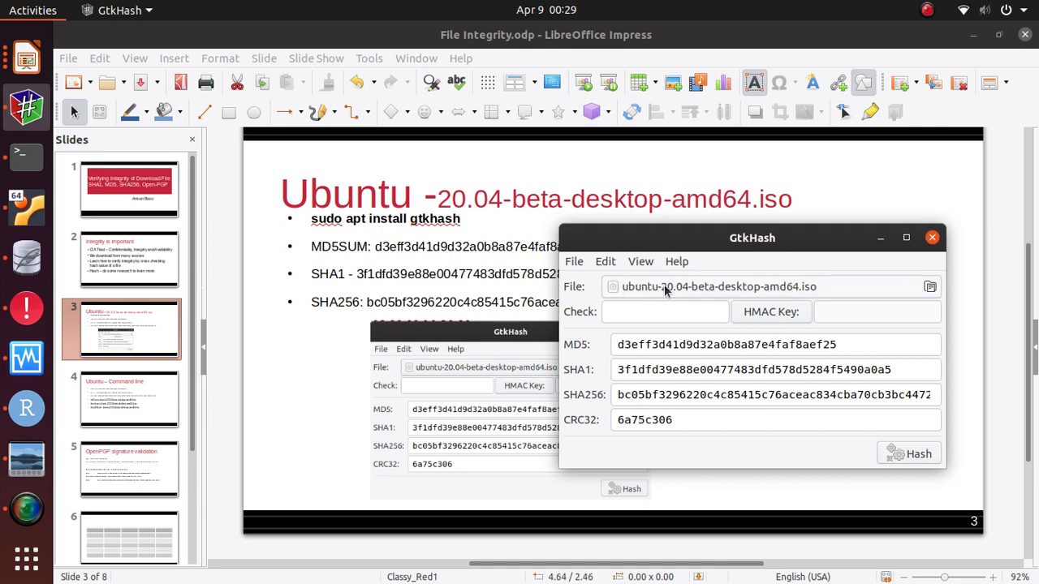
{"action": "mouse_move", "coordinate": [751, 337]}
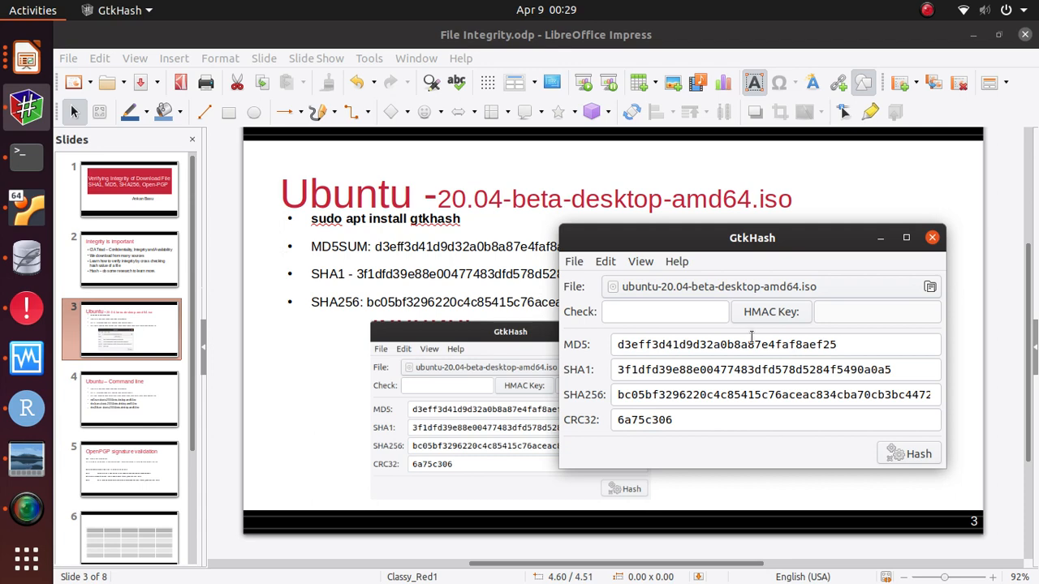
{"action": "mouse_move", "coordinate": [659, 293]}
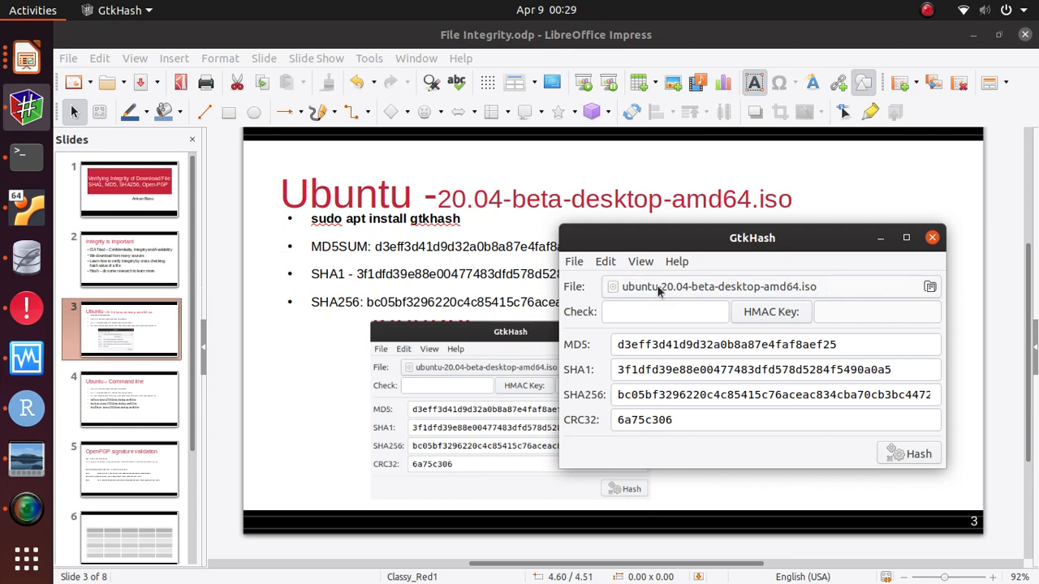
{"action": "mouse_move", "coordinate": [734, 302]}
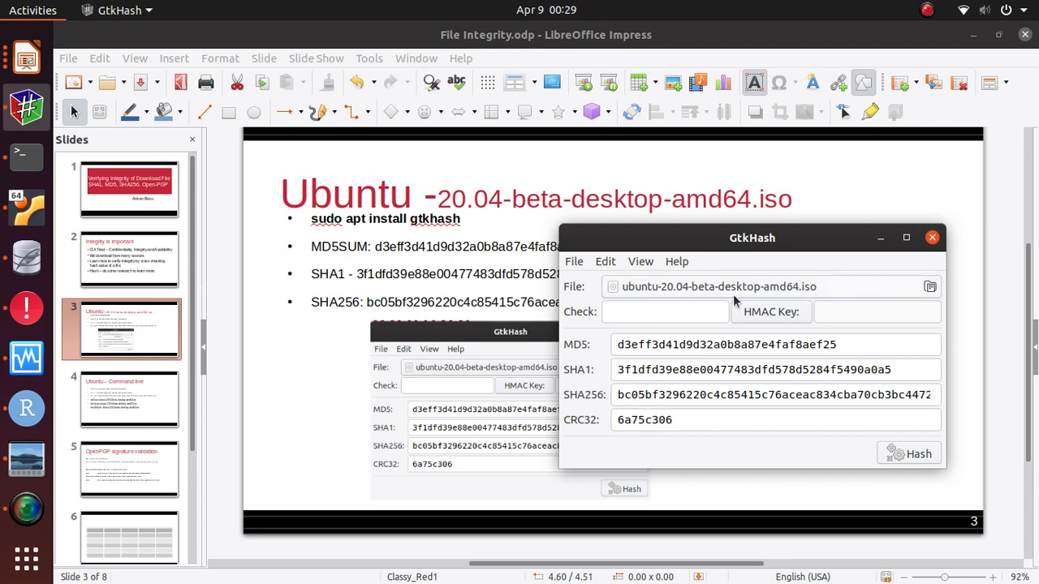
{"action": "mouse_move", "coordinate": [852, 296]}
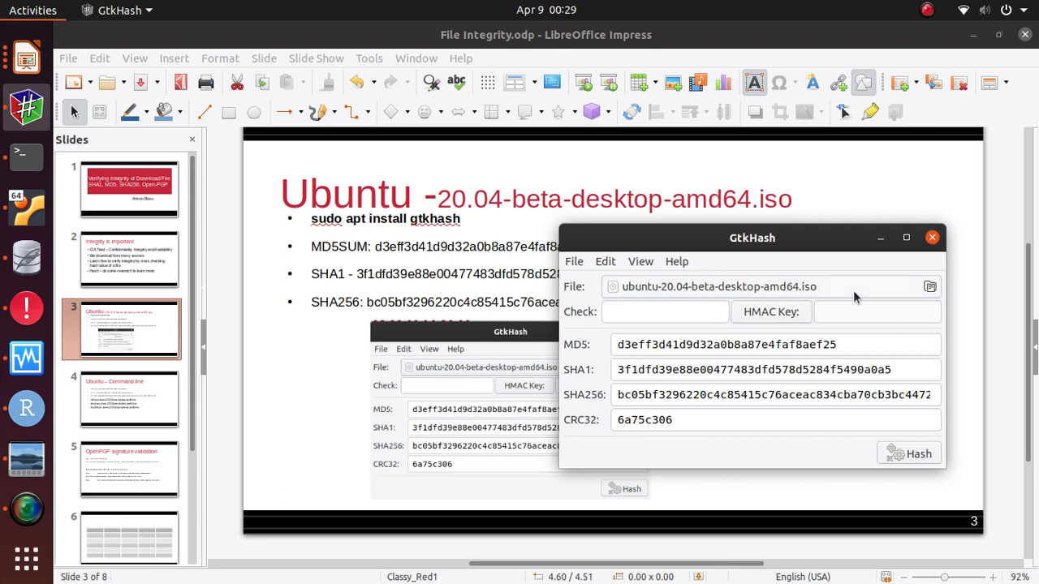
{"action": "mouse_move", "coordinate": [844, 294]}
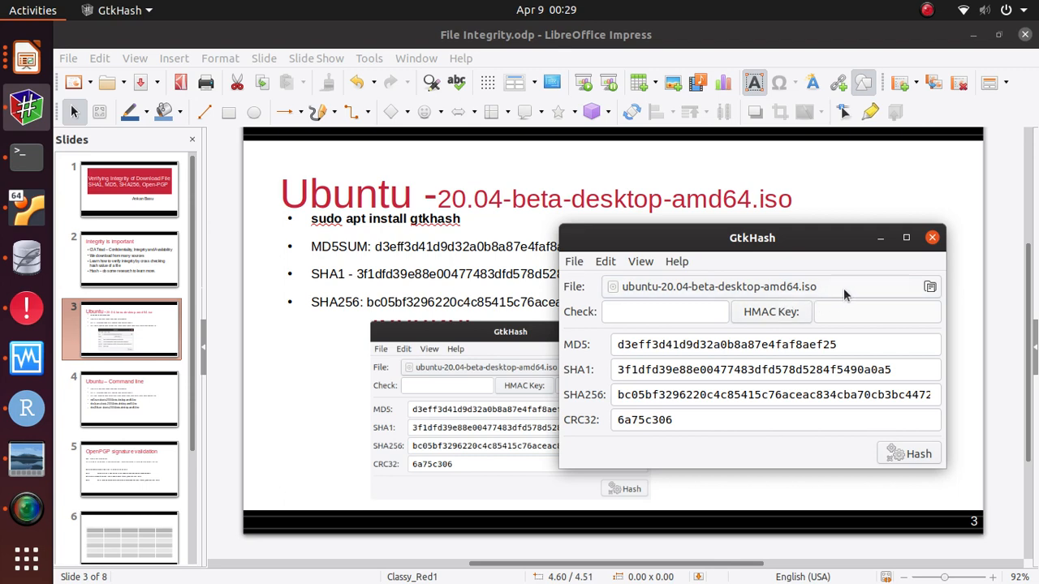
{"action": "mouse_move", "coordinate": [649, 455]}
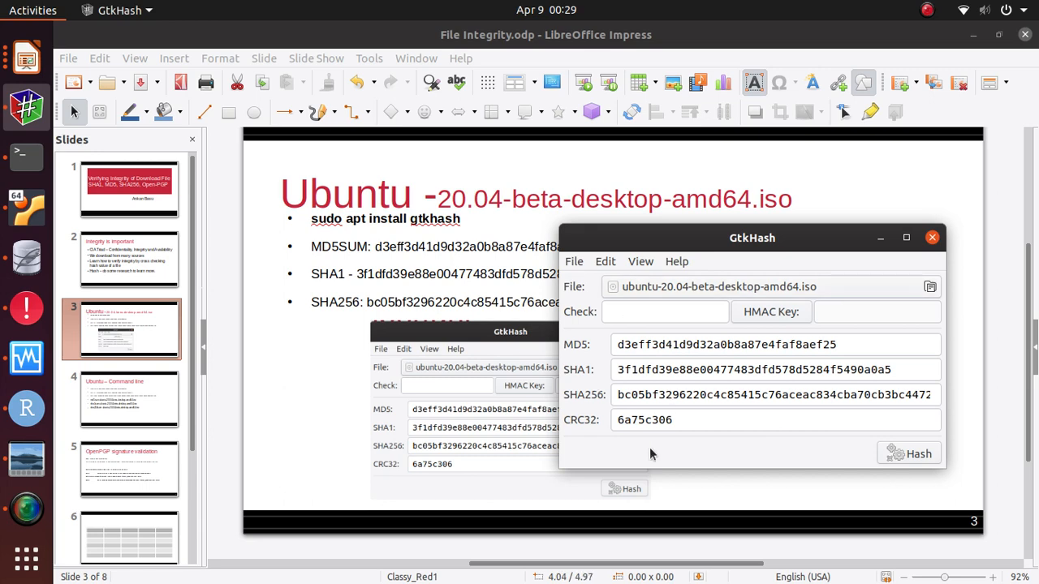
{"action": "mouse_move", "coordinate": [832, 299]}
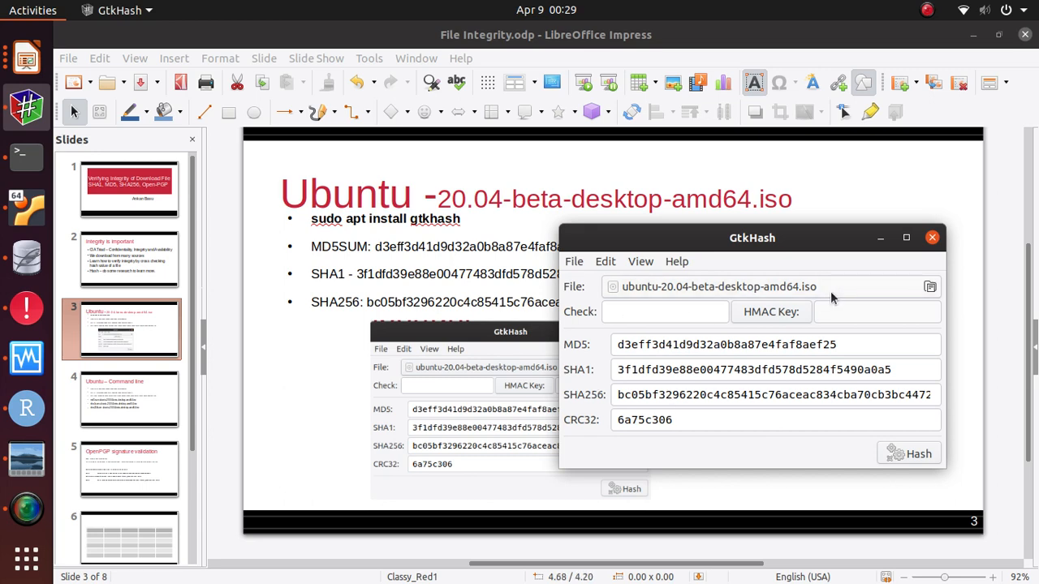
Load ubuntu-20.04-beta-desktop-amd64.iso into GtkHash and start computing its hashes.
{"action": "left_click", "coordinate": [930, 286]}
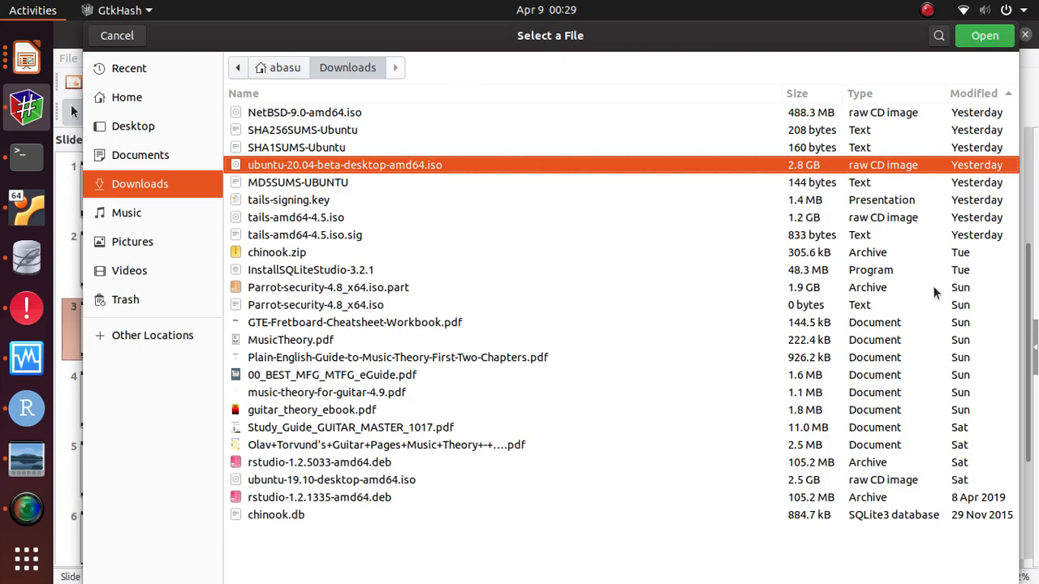
{"action": "mouse_move", "coordinate": [428, 172]}
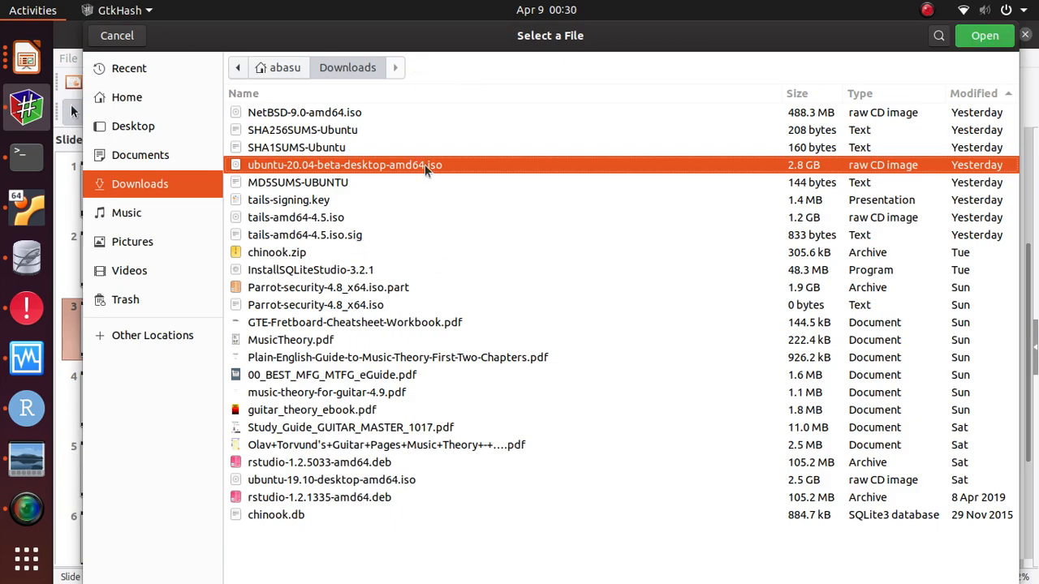
{"action": "left_click", "coordinate": [984, 35]}
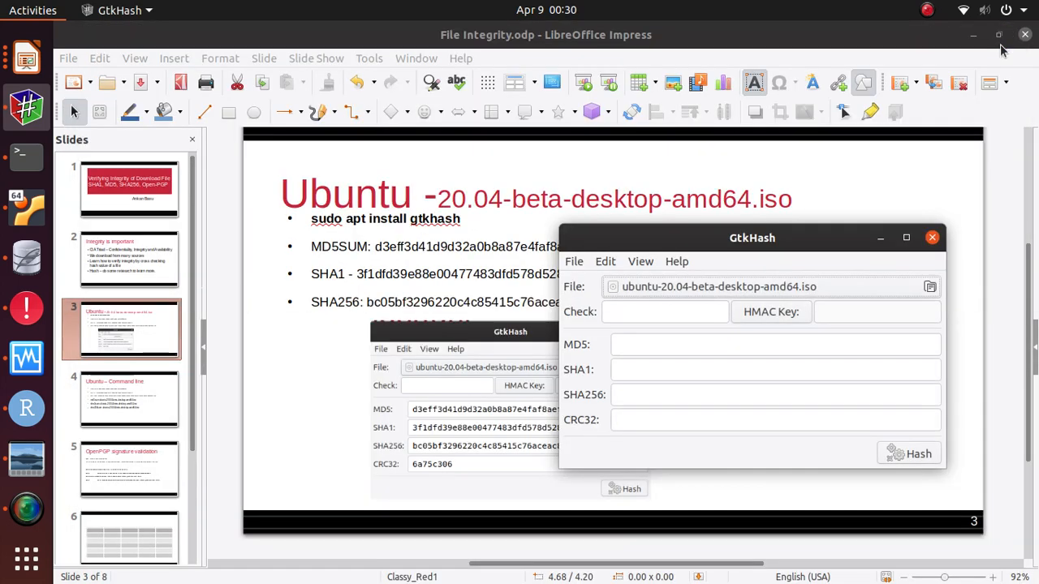
{"action": "mouse_move", "coordinate": [764, 350]}
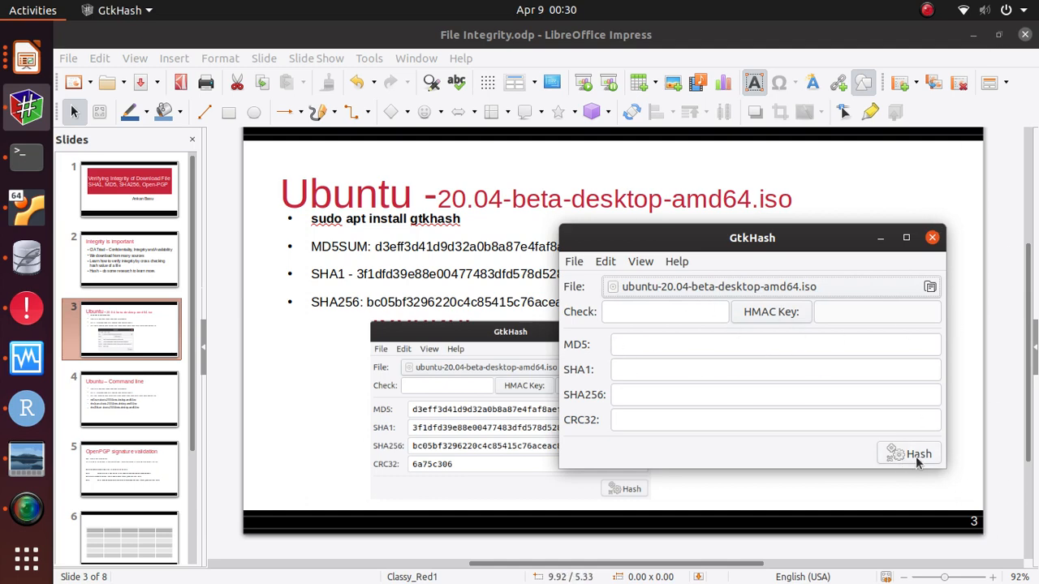
{"action": "mouse_move", "coordinate": [886, 462]}
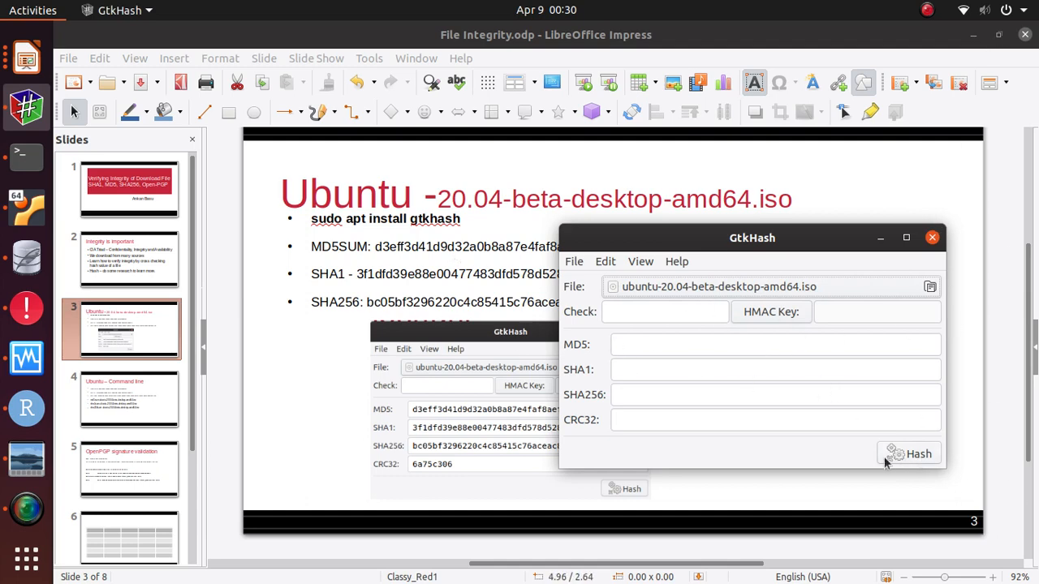
{"action": "left_click", "coordinate": [918, 454]}
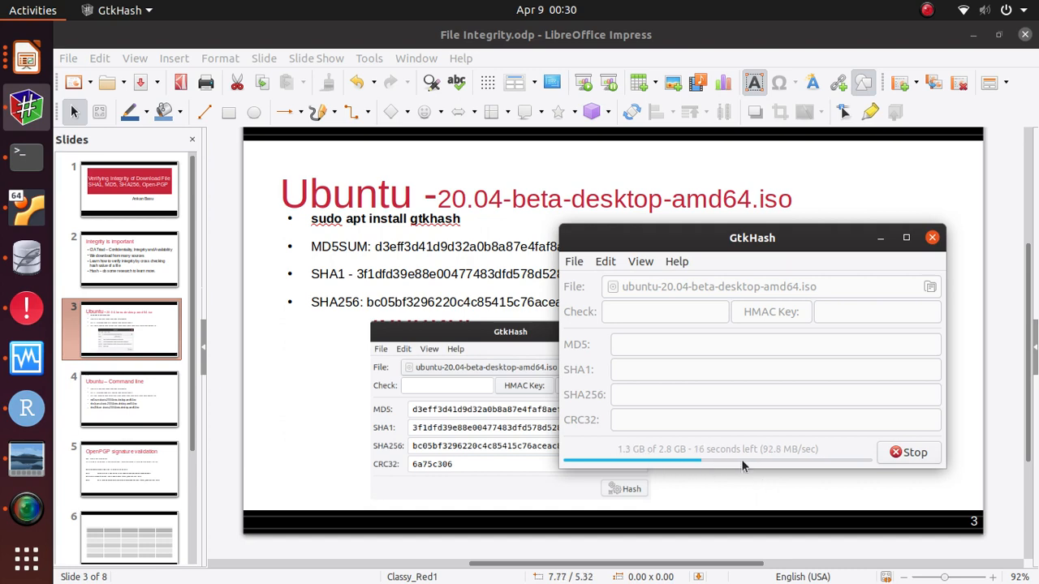
{"action": "mouse_move", "coordinate": [849, 468]}
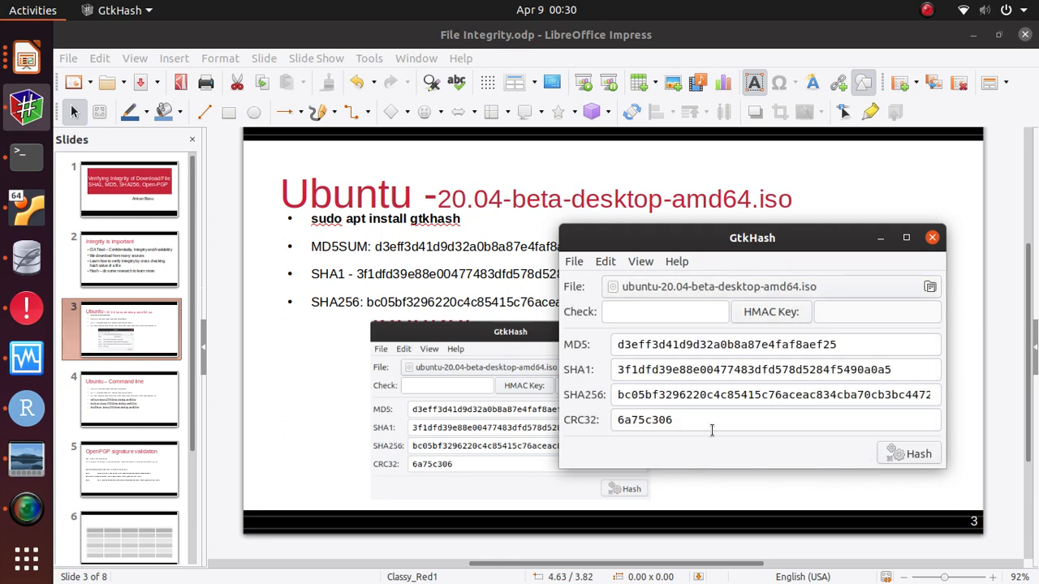
{"action": "mouse_move", "coordinate": [586, 428]}
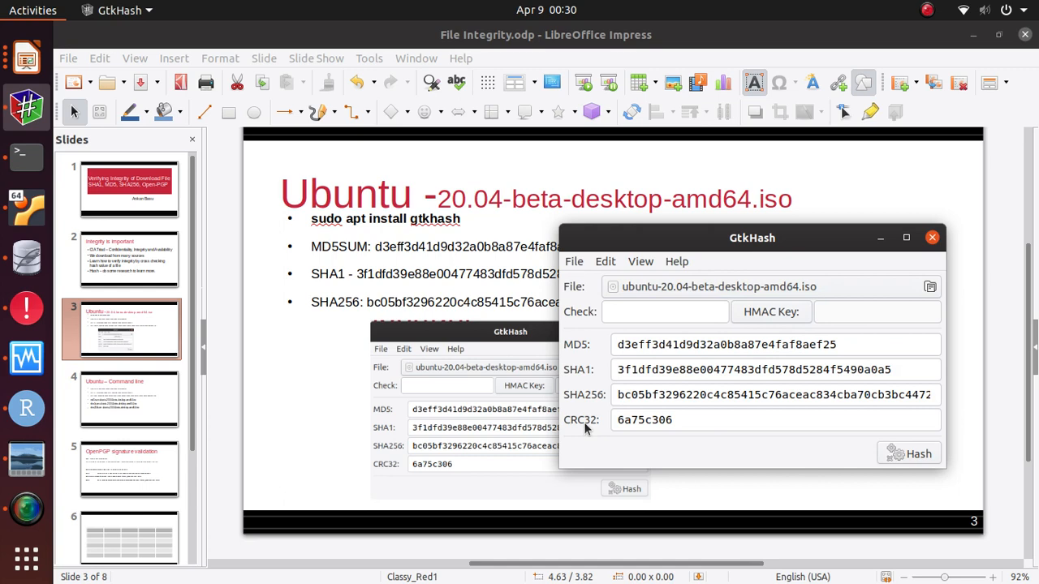
{"action": "mouse_move", "coordinate": [778, 250]}
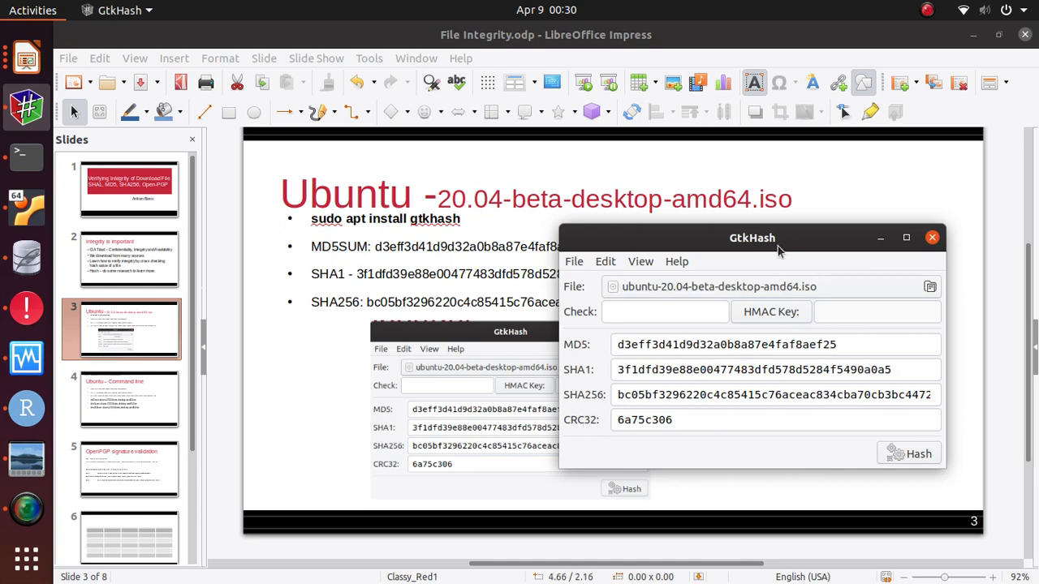
Confirm the GtkHash values match the slide's SHA256, close GtkHash, and go to slide 4.
{"action": "left_click_drag", "start_coordinate": [753, 238], "coordinate": [743, 281]}
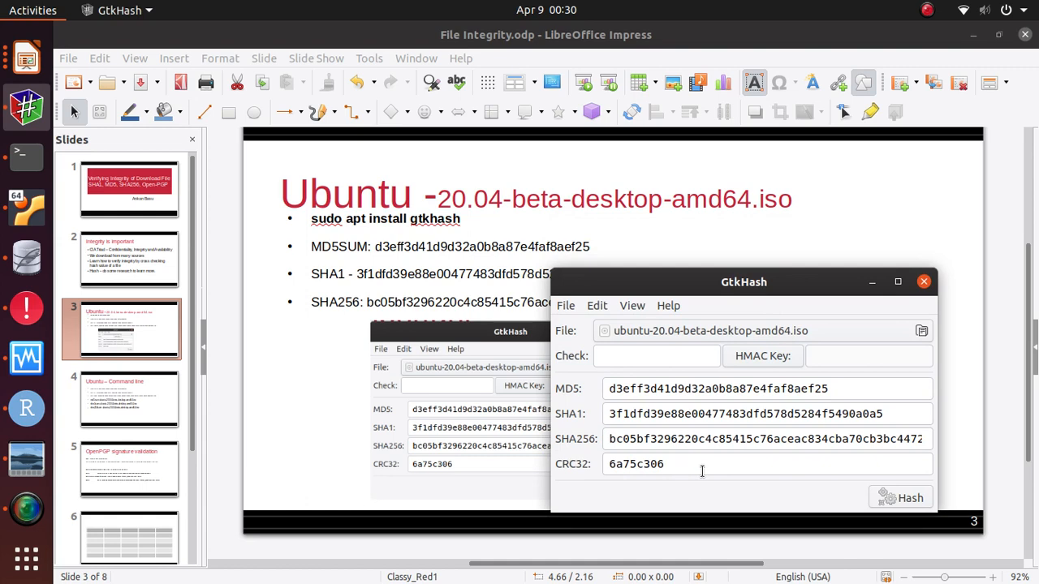
{"action": "mouse_move", "coordinate": [691, 394]}
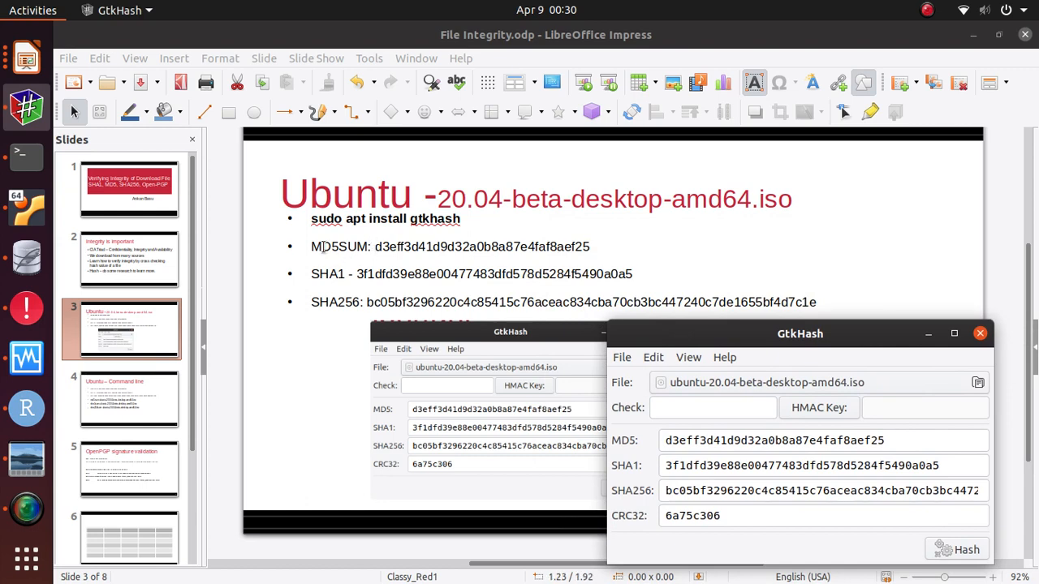
{"action": "mouse_move", "coordinate": [501, 268]}
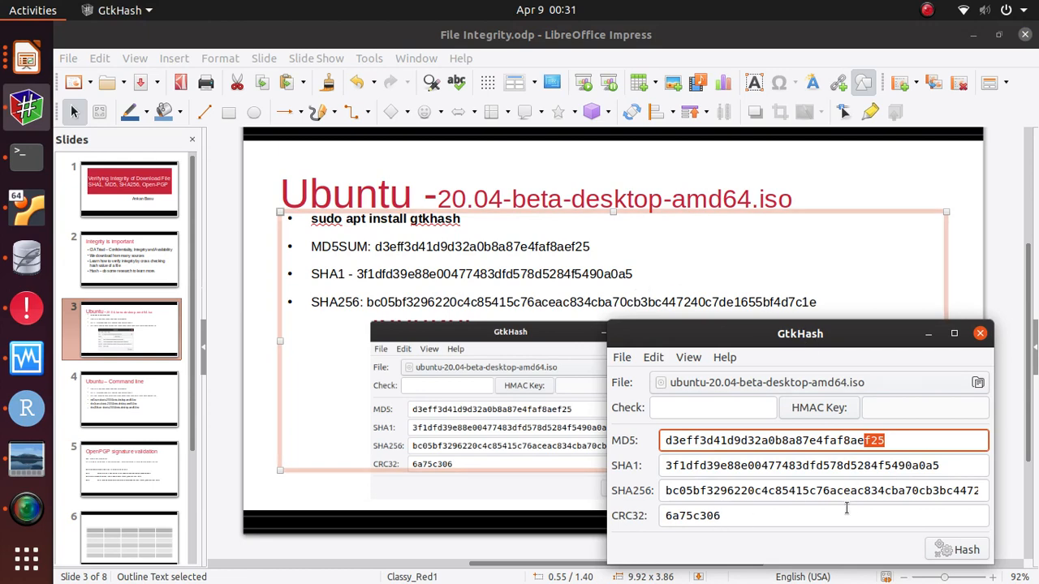
{"action": "mouse_move", "coordinate": [793, 319]}
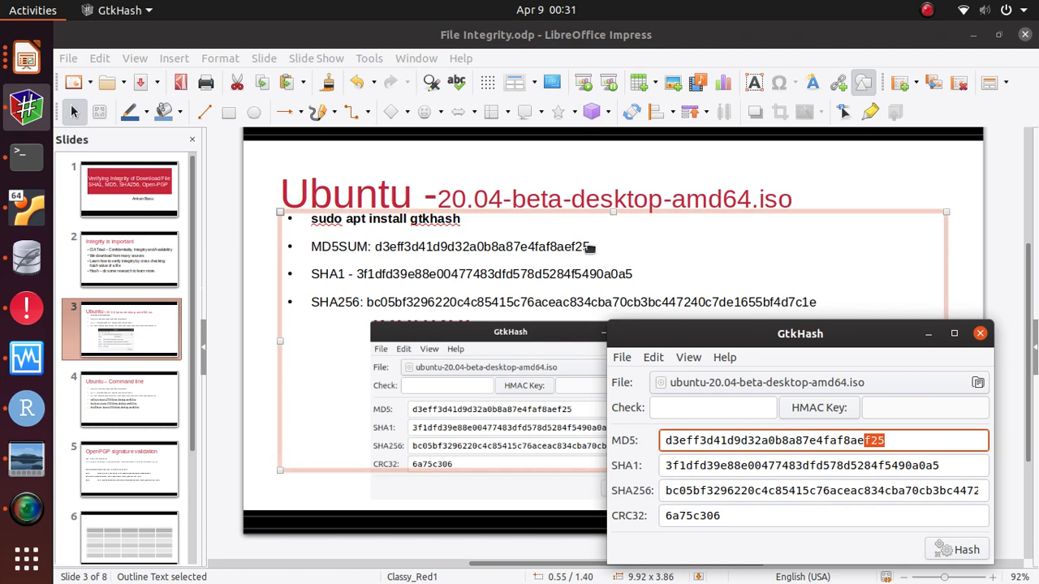
{"action": "mouse_move", "coordinate": [542, 283]}
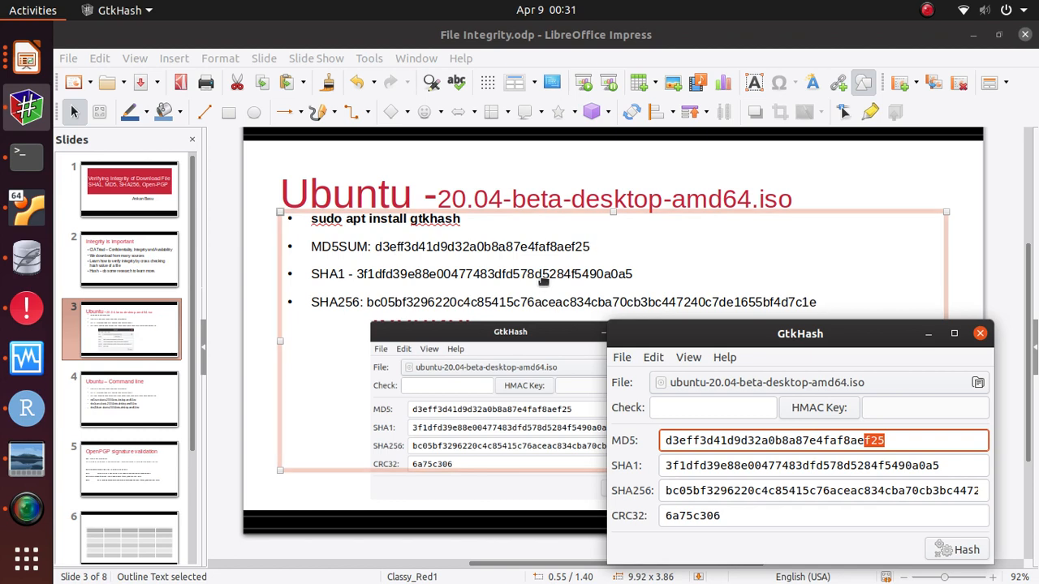
{"action": "mouse_move", "coordinate": [654, 302]}
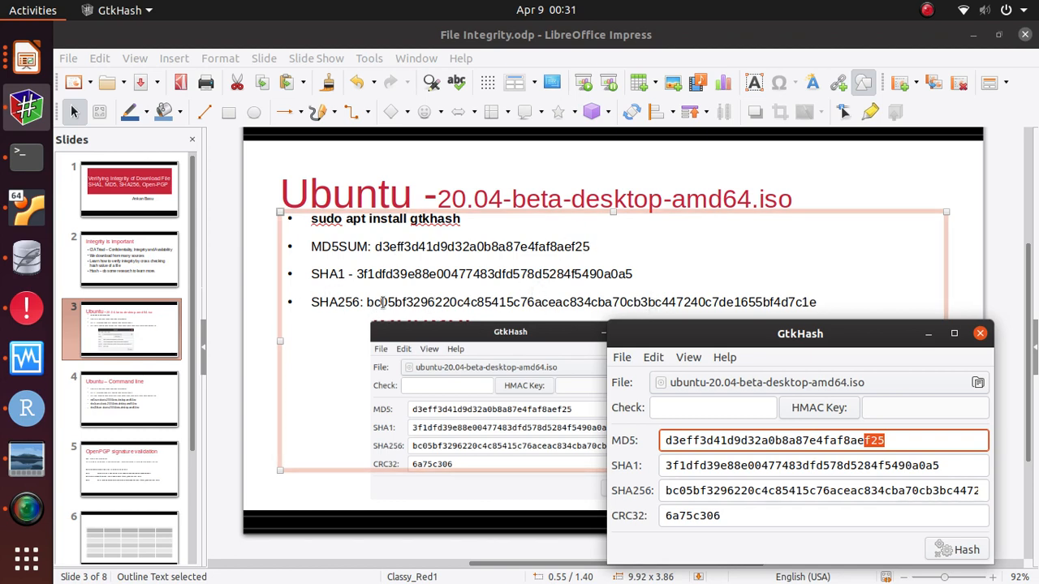
{"action": "left_click", "coordinate": [979, 334]}
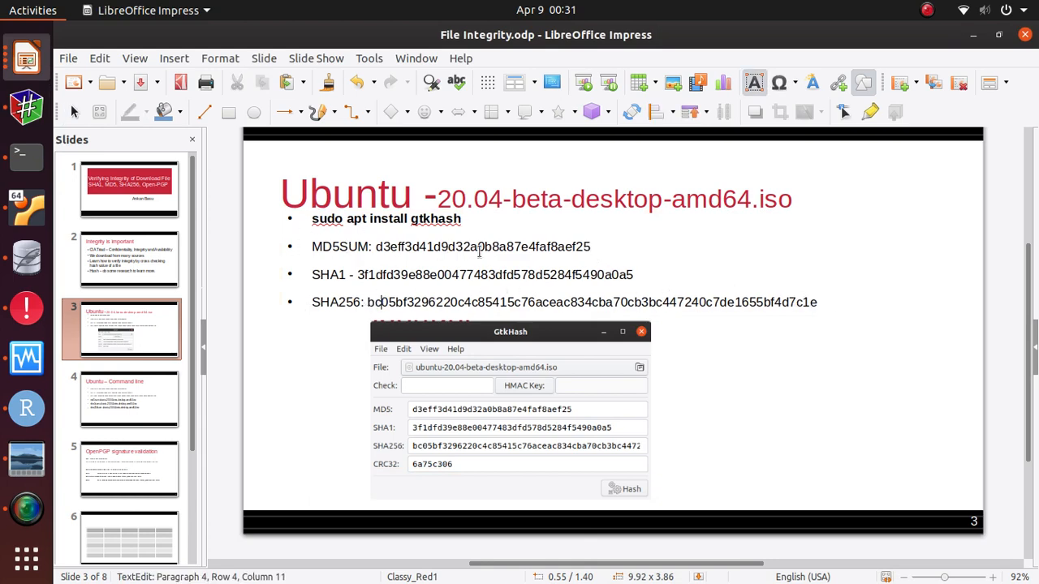
{"action": "triple_click", "coordinate": [591, 302]}
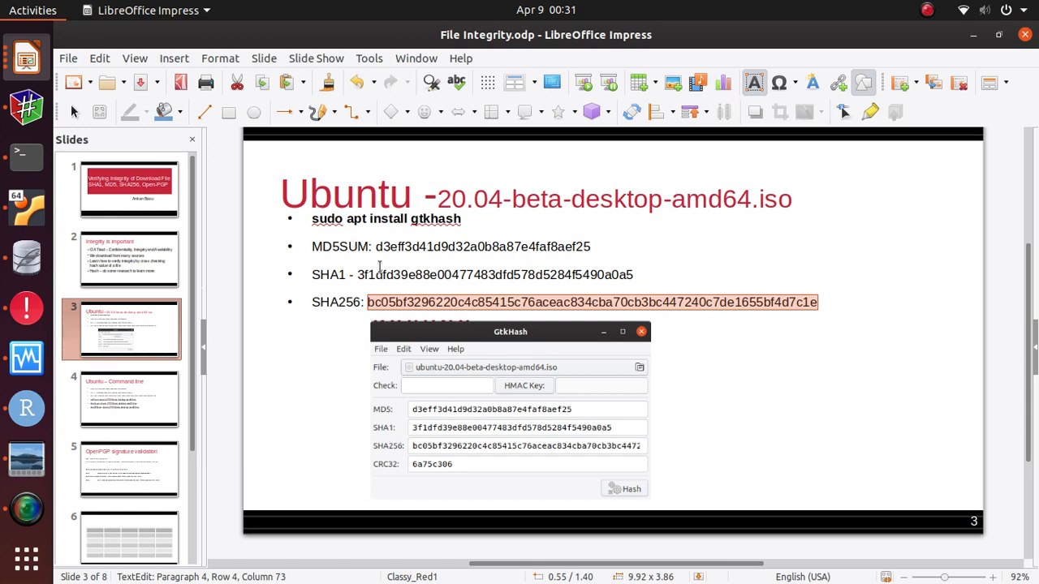
{"action": "mouse_move", "coordinate": [375, 258]}
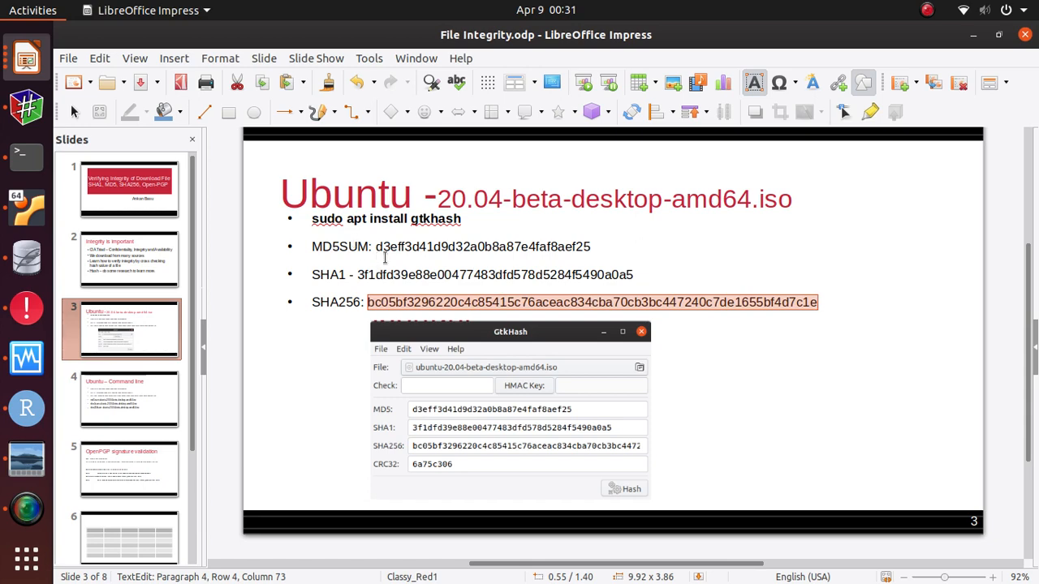
{"action": "mouse_move", "coordinate": [668, 319]}
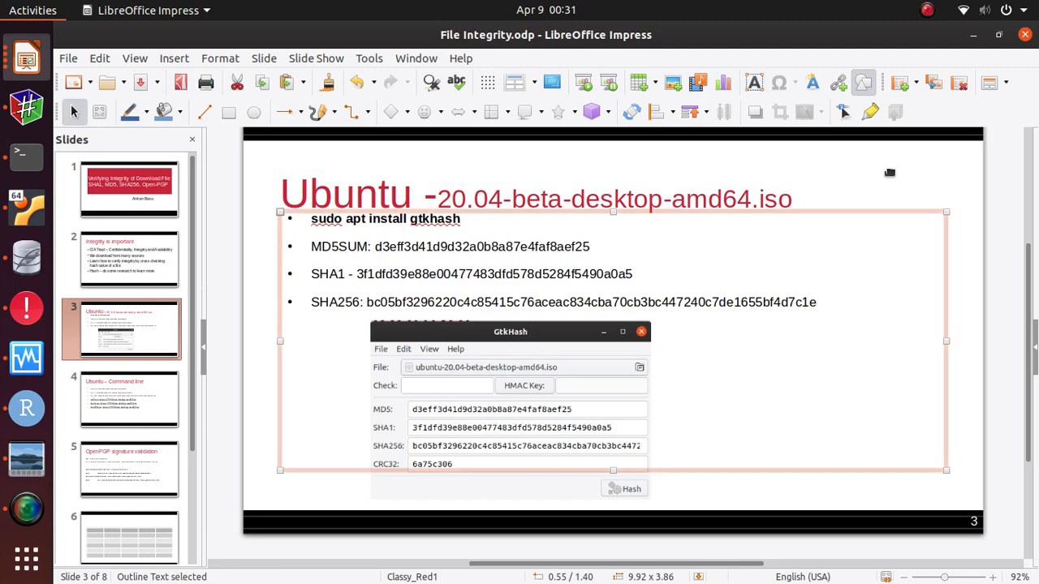
{"action": "left_click", "coordinate": [536, 195]}
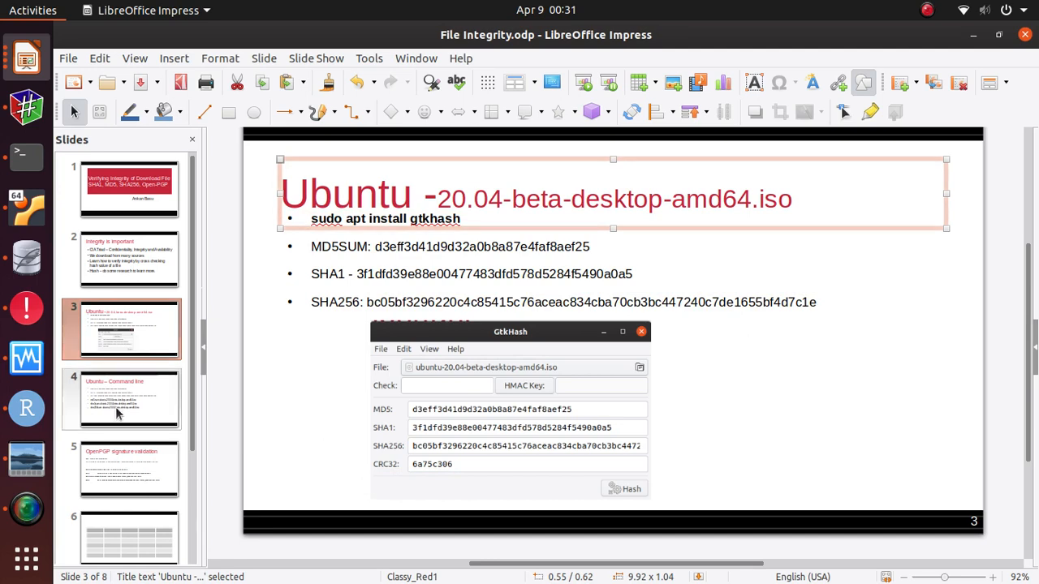
{"action": "left_click", "coordinate": [129, 398]}
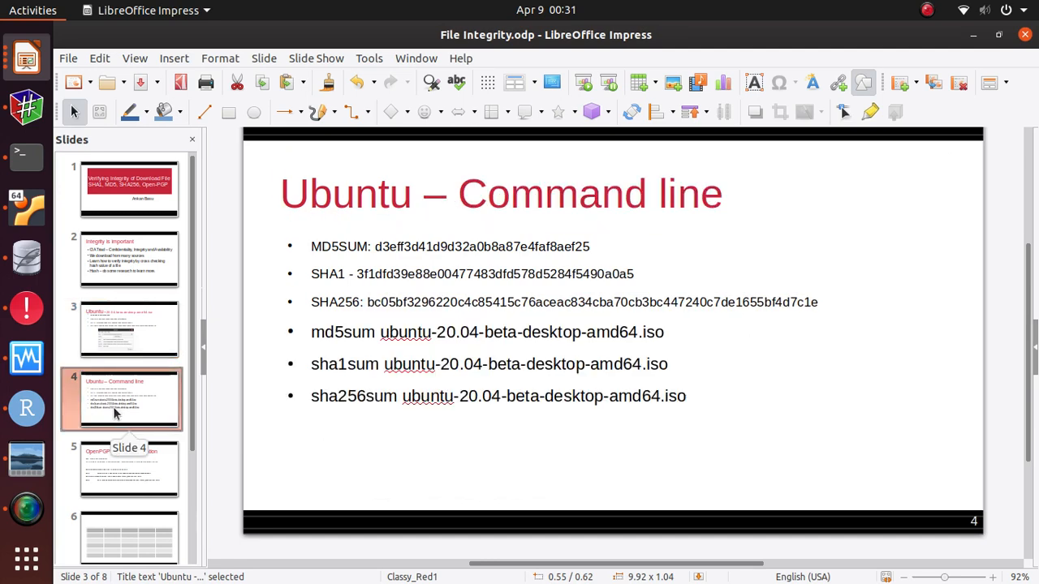
Make slide 4, listing the md5sum, sha1sum and sha256sum commands, current.
{"action": "left_click", "coordinate": [129, 399]}
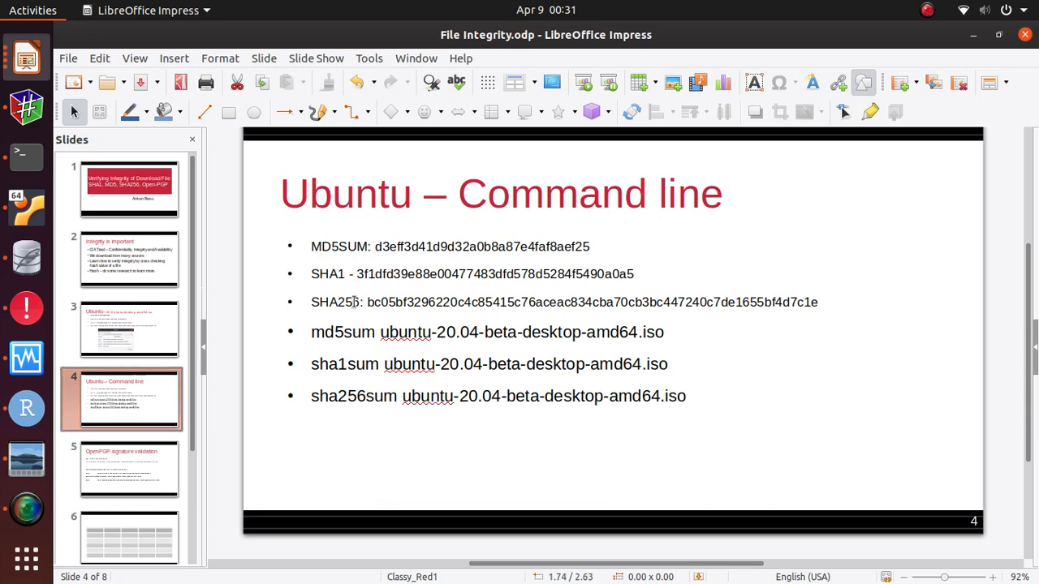
{"action": "mouse_move", "coordinate": [352, 258]}
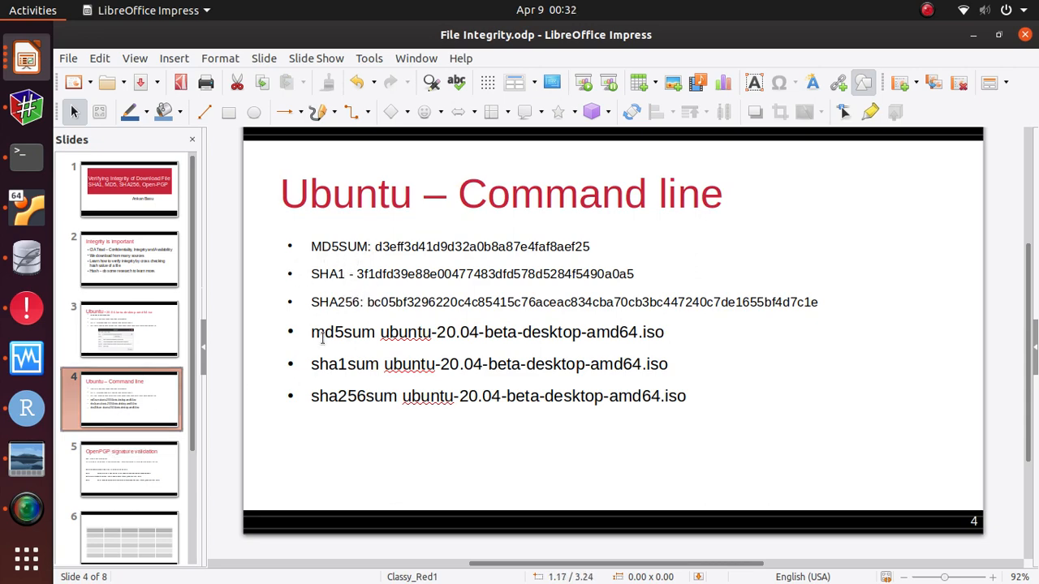
{"action": "mouse_move", "coordinate": [397, 410]}
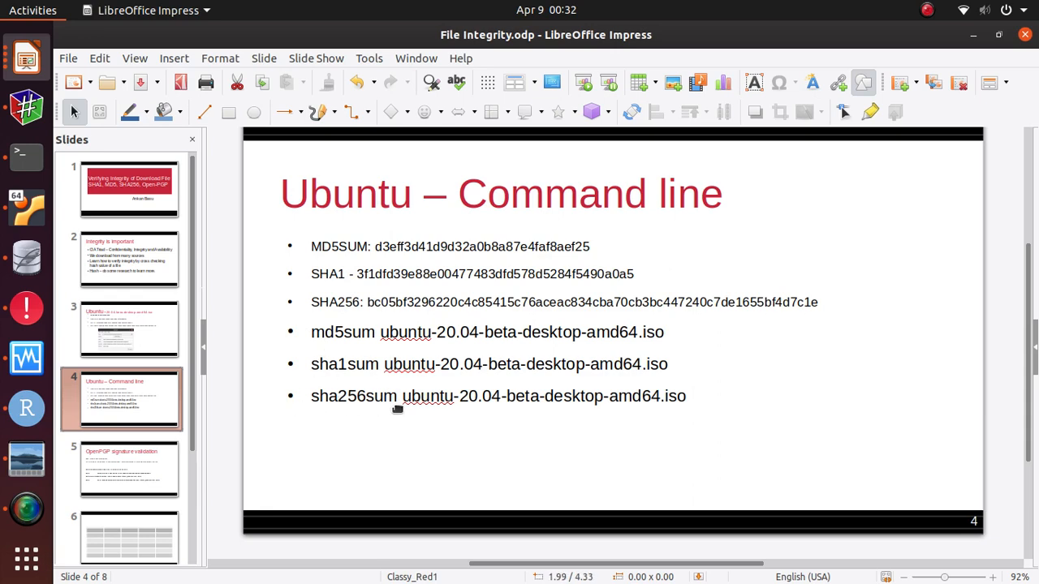
{"action": "mouse_move", "coordinate": [407, 413]}
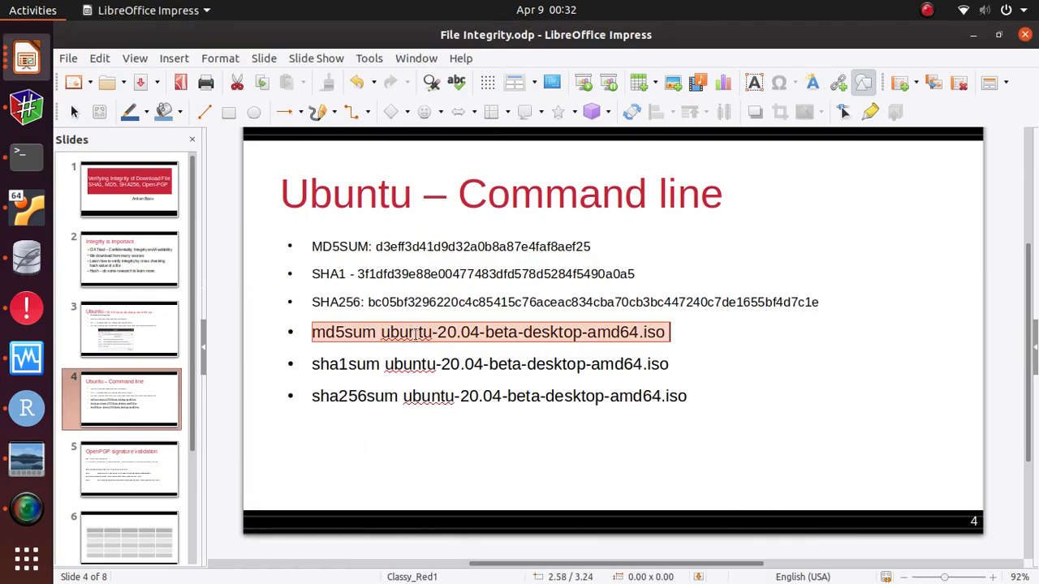
Run md5sum on the Ubuntu ISO and confirm d3eff3d41d9d32a0b8a87e4faf8aef25 matches the slide.
{"action": "right_click", "coordinate": [406, 332]}
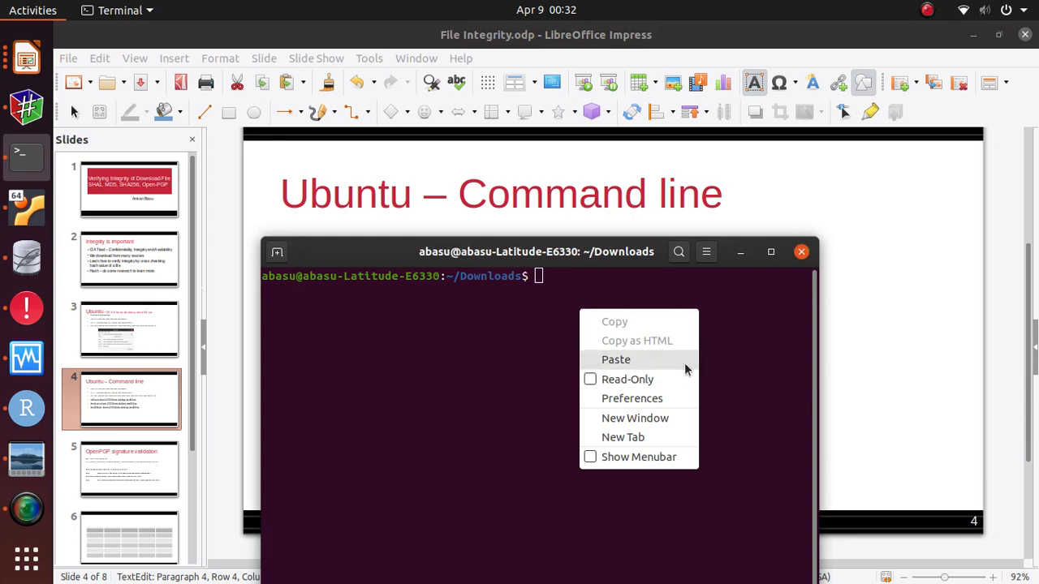
{"action": "left_click", "coordinate": [615, 358]}
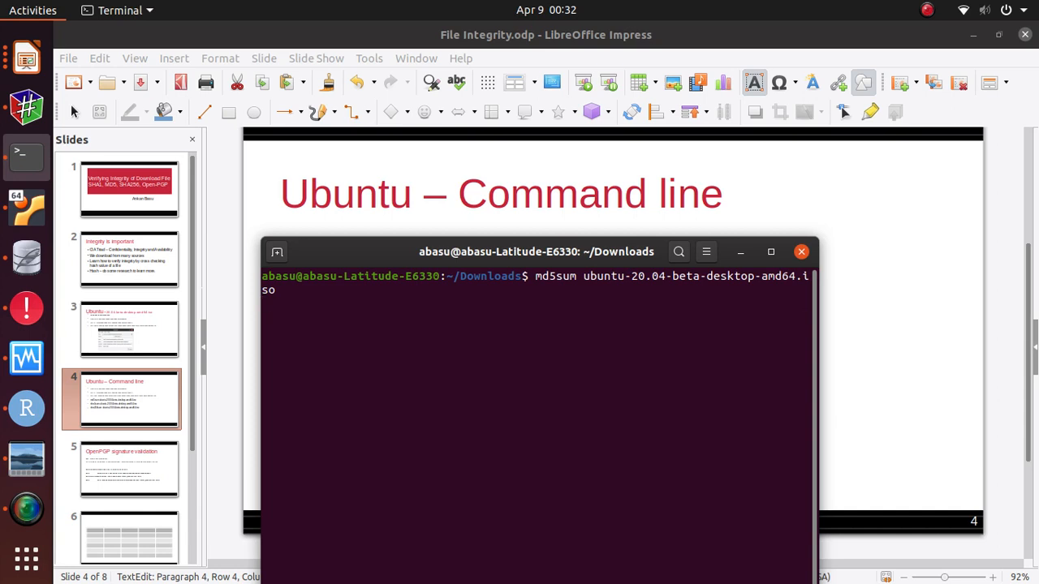
{"action": "key", "text": "Return"}
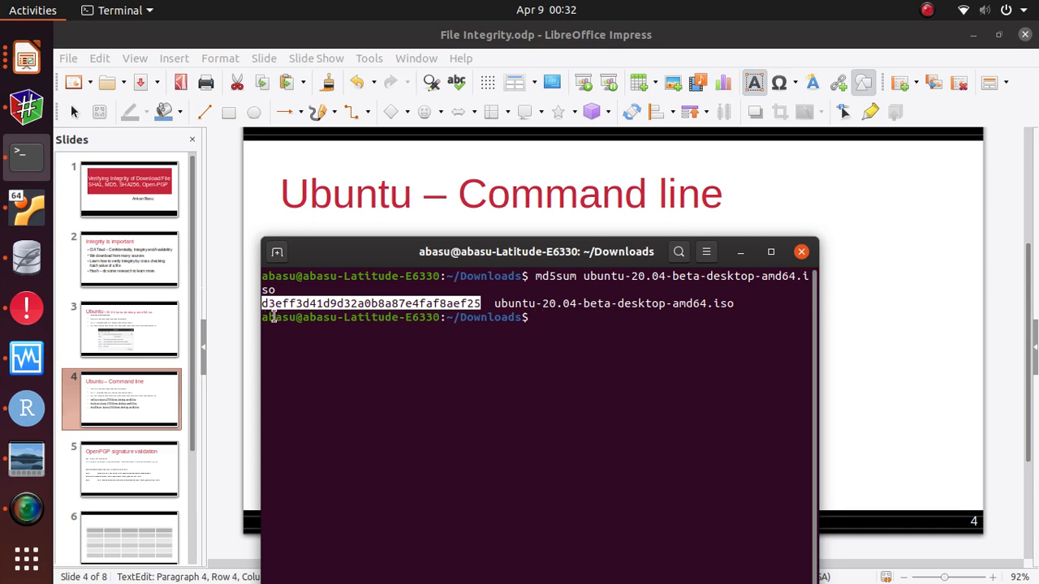
{"action": "left_click_drag", "start_coordinate": [536, 252], "coordinate": [563, 373]}
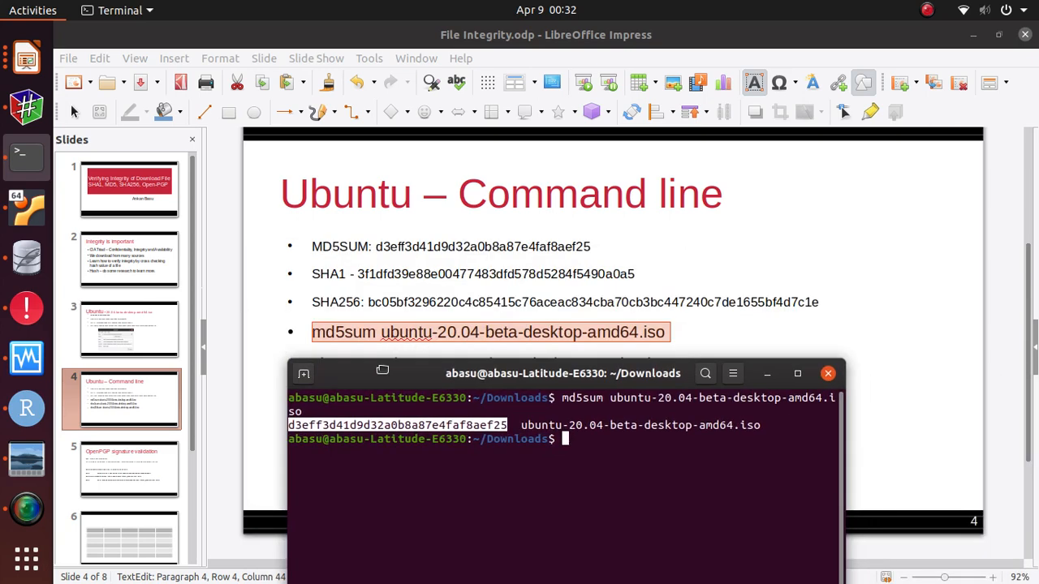
{"action": "left_click_drag", "start_coordinate": [562, 373], "coordinate": [602, 277]}
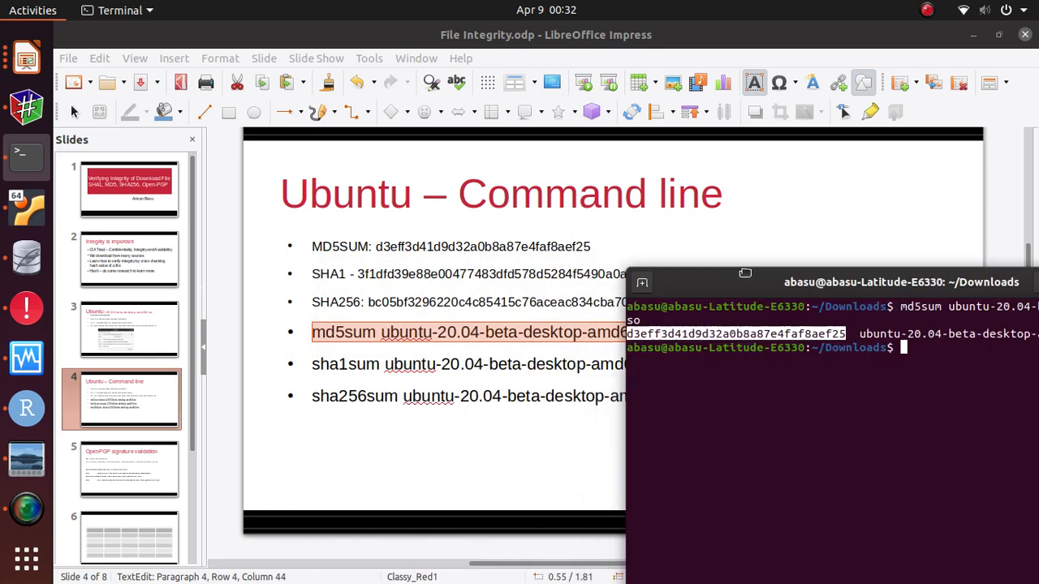
{"action": "left_click_drag", "start_coordinate": [899, 281], "coordinate": [588, 433]}
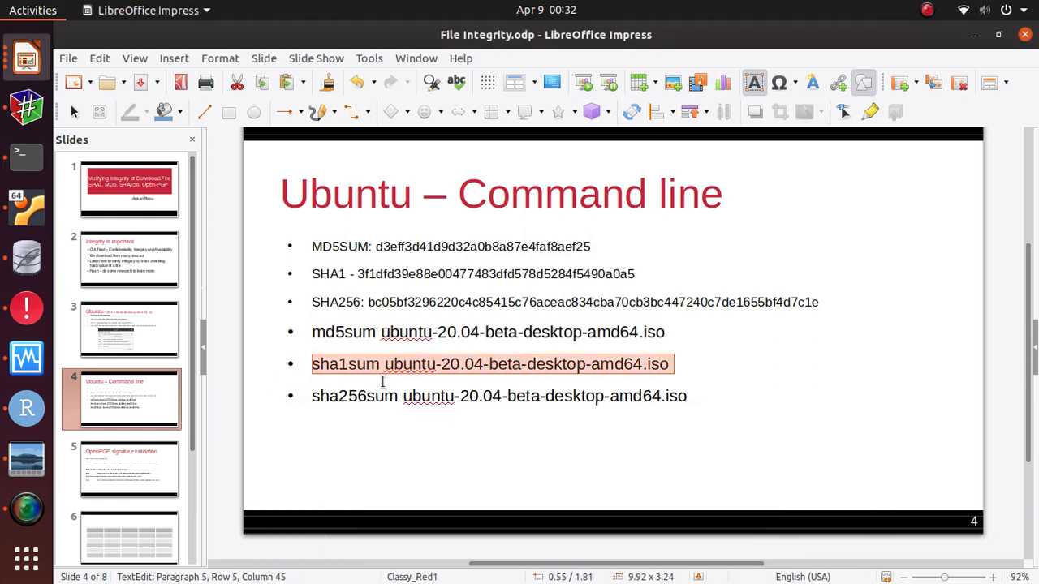
Highlight the sha256sum and SHA1 lines, then show slide 5, 'OpenPGP signature validation'.
{"action": "left_click", "coordinate": [372, 396]}
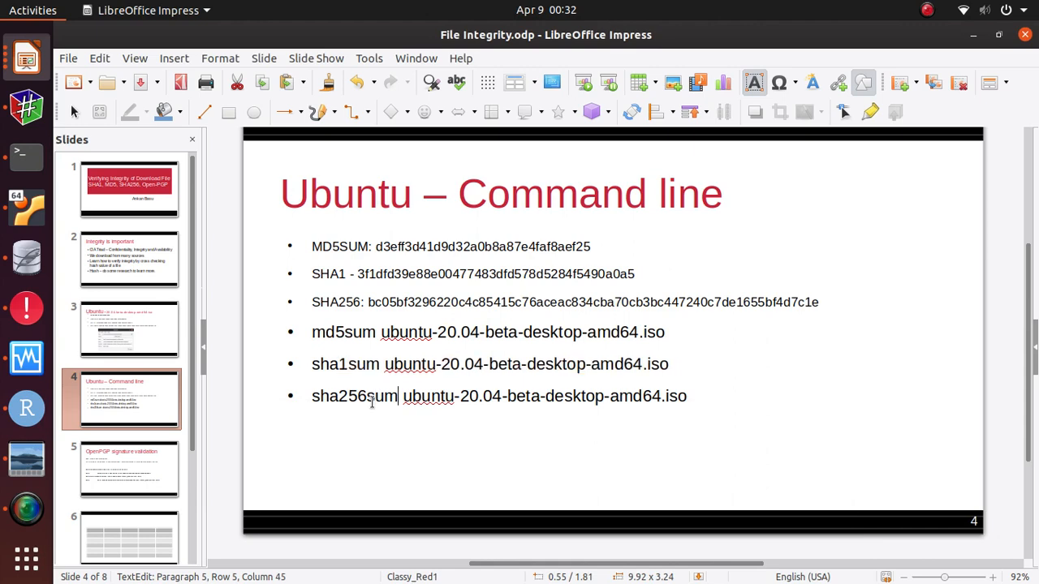
{"action": "triple_click", "coordinate": [498, 396]}
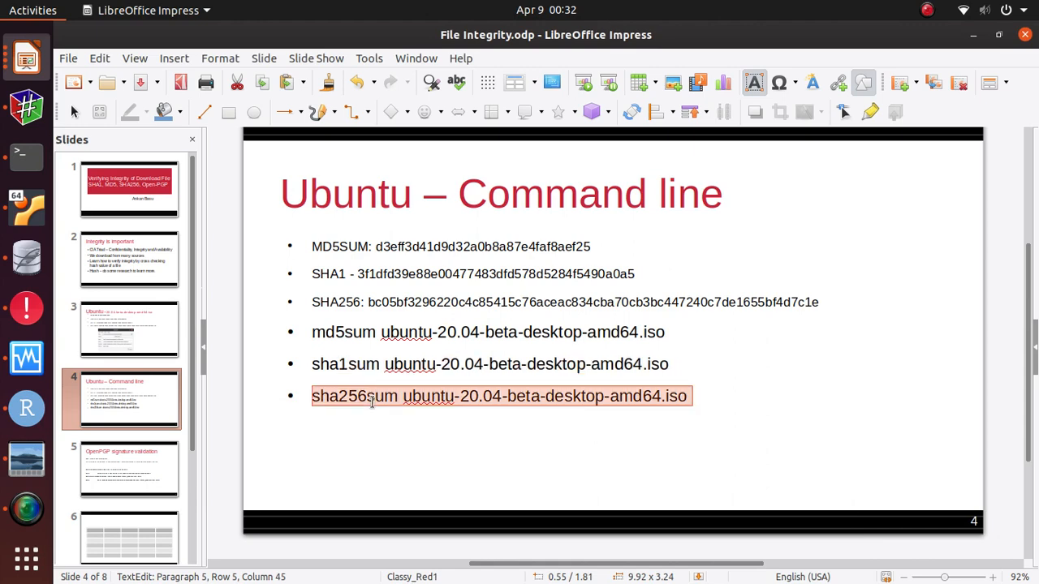
{"action": "left_click", "coordinate": [467, 302]}
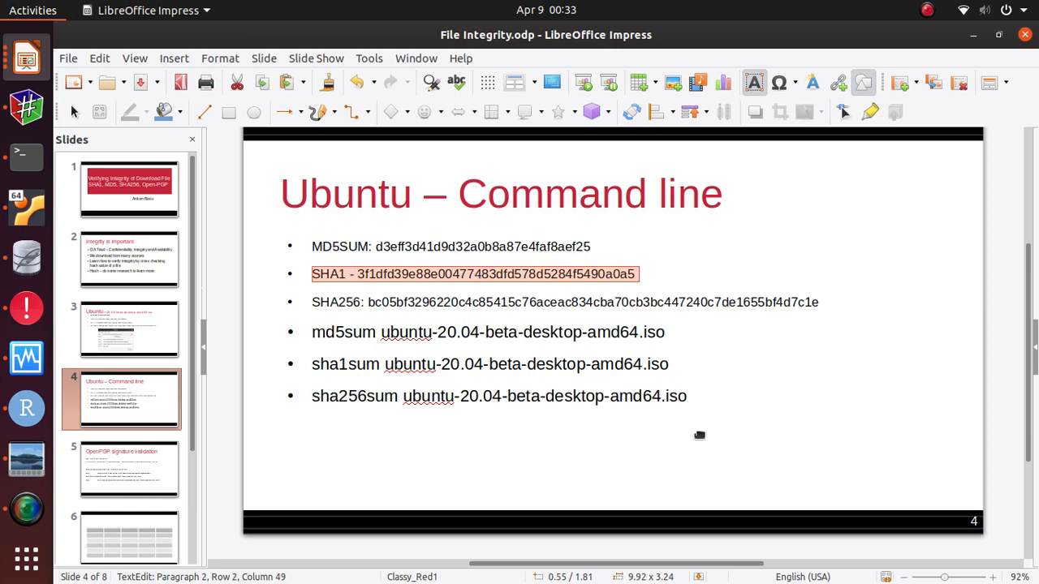
{"action": "mouse_move", "coordinate": [281, 462]}
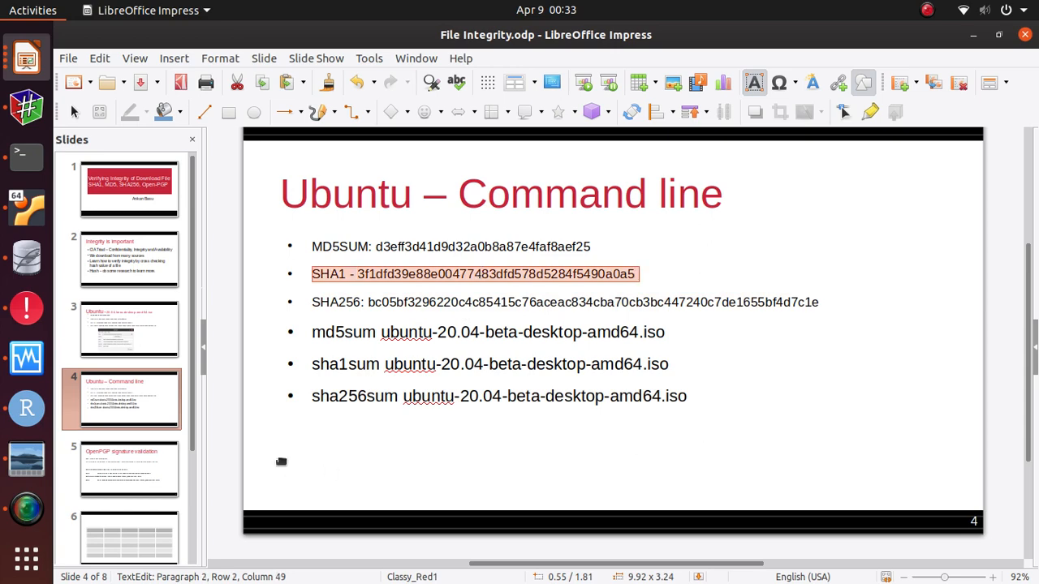
{"action": "left_click", "coordinate": [129, 469]}
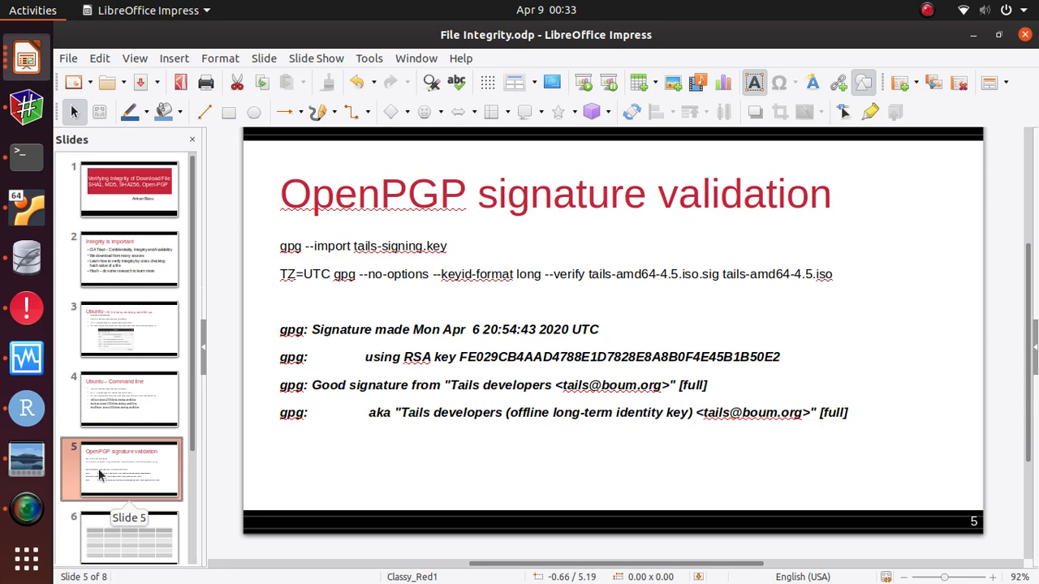
{"action": "mouse_move", "coordinate": [239, 465]}
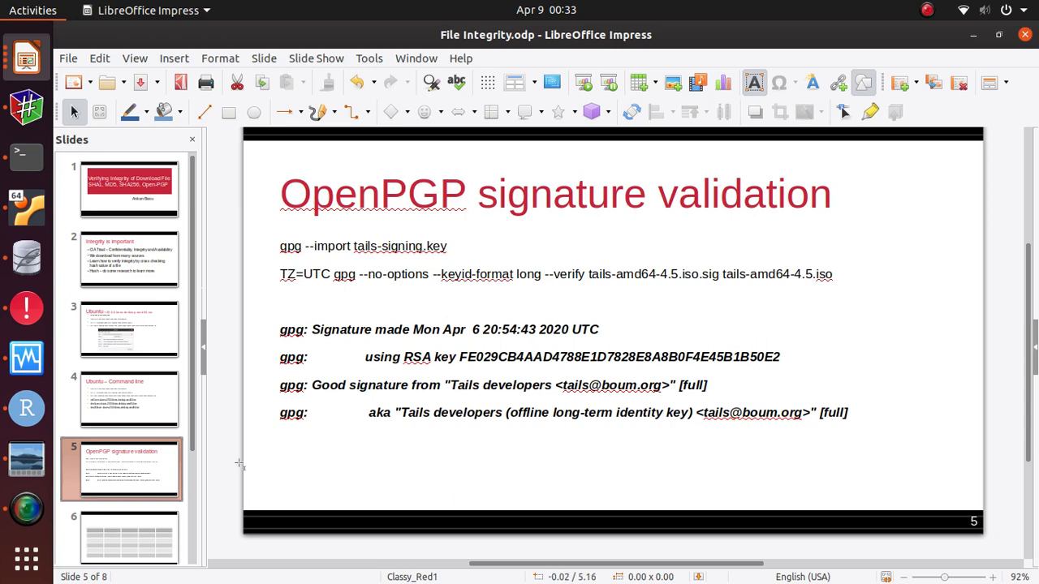
{"action": "mouse_move", "coordinate": [387, 252]}
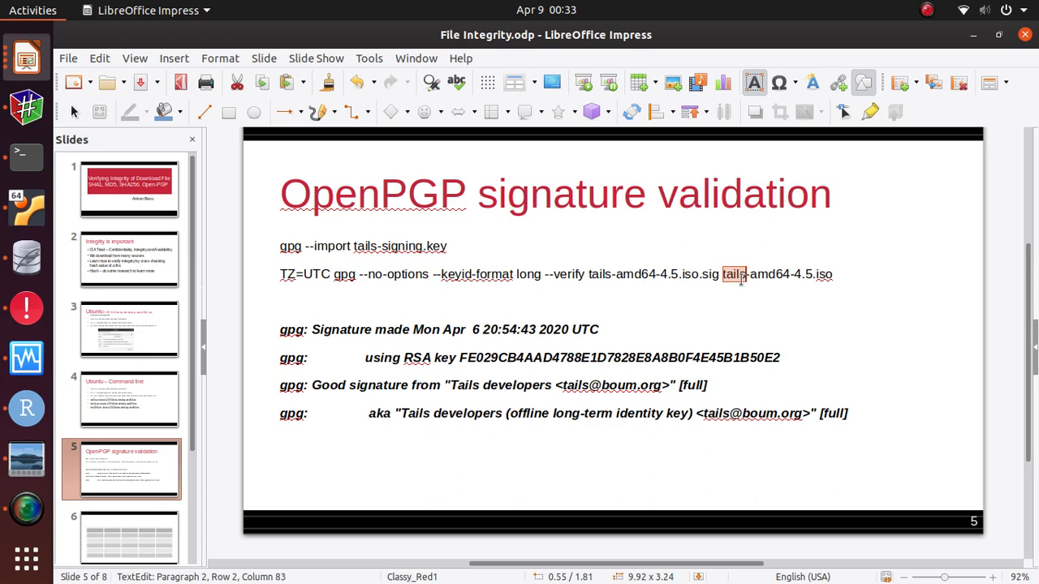
{"action": "mouse_move", "coordinate": [338, 303]}
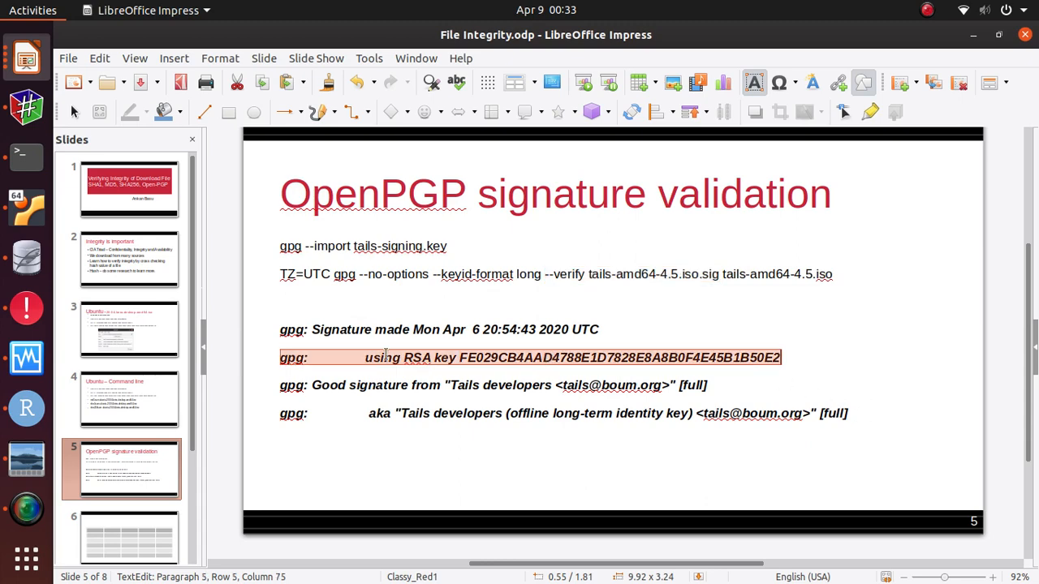
{"action": "mouse_move", "coordinate": [432, 479]}
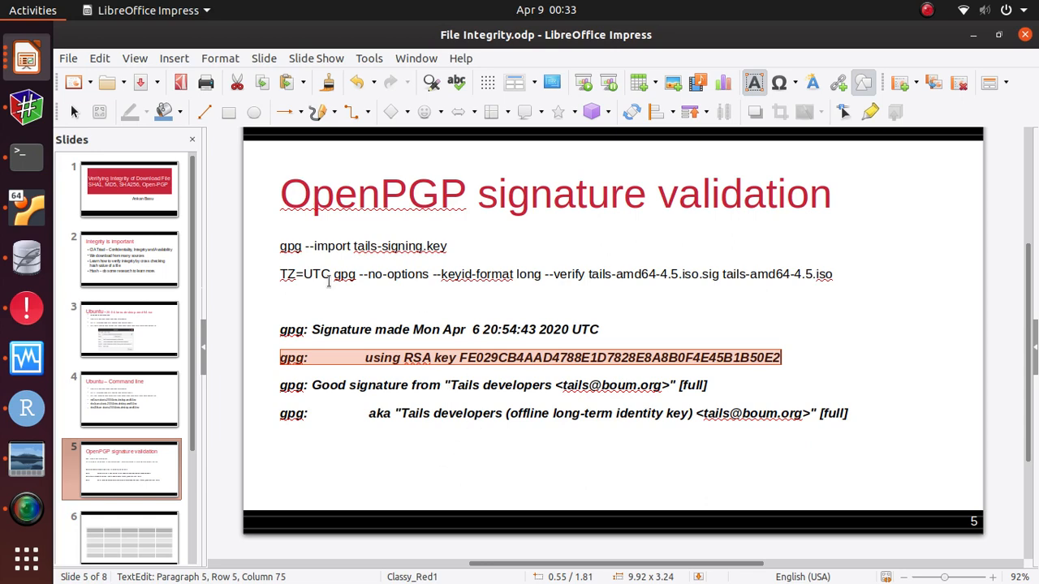
{"action": "mouse_move", "coordinate": [849, 367]}
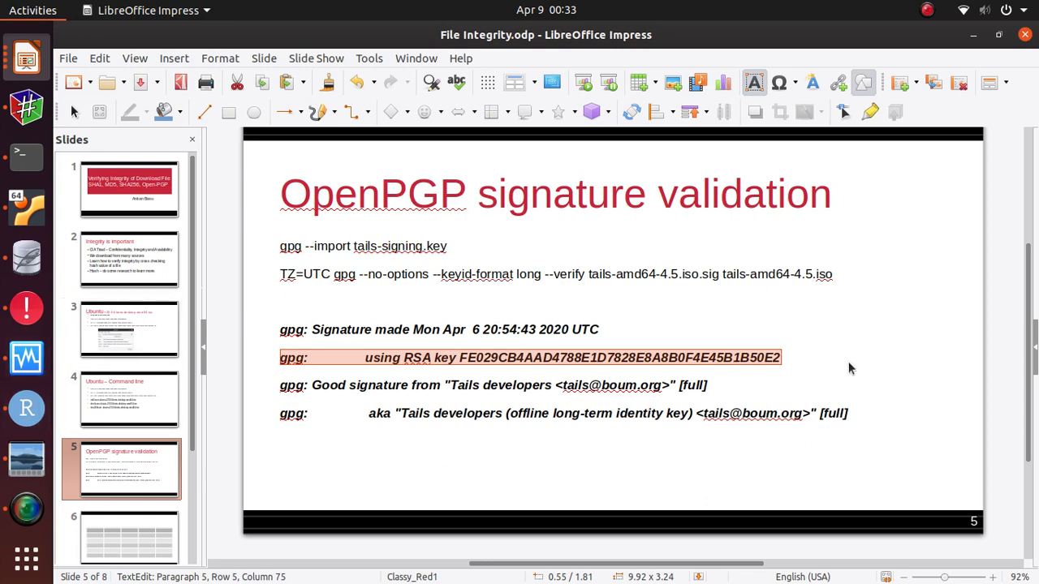
Switch to Firefox showing the Tails command-line verification instructions.
{"action": "left_click", "coordinate": [26, 156]}
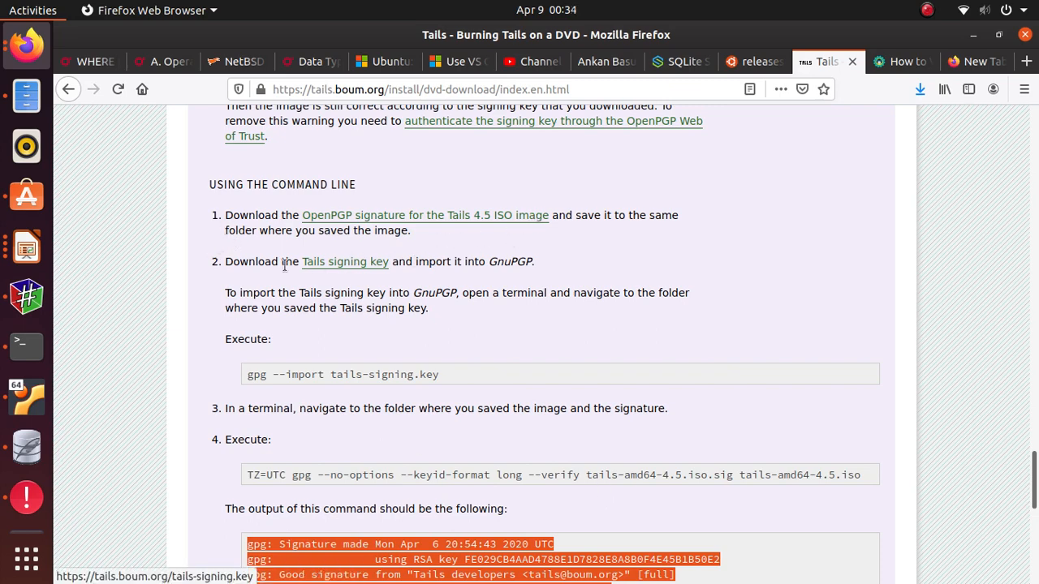
{"action": "mouse_move", "coordinate": [403, 379]}
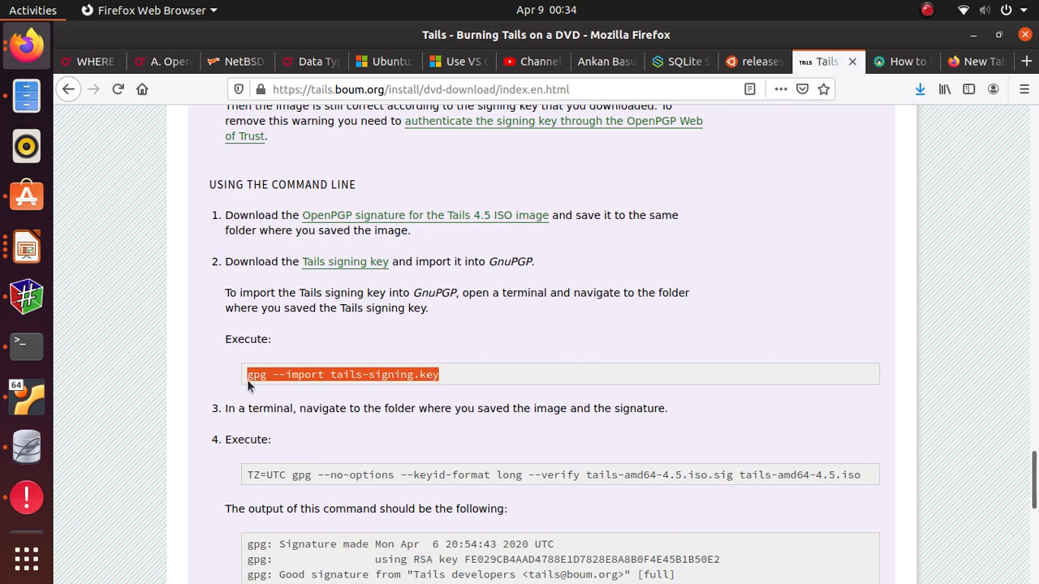
Scroll the Tails page to the expected gpg output and bring the terminal forward.
{"action": "scroll", "scroll_direction": "down", "scroll_amount": 3}
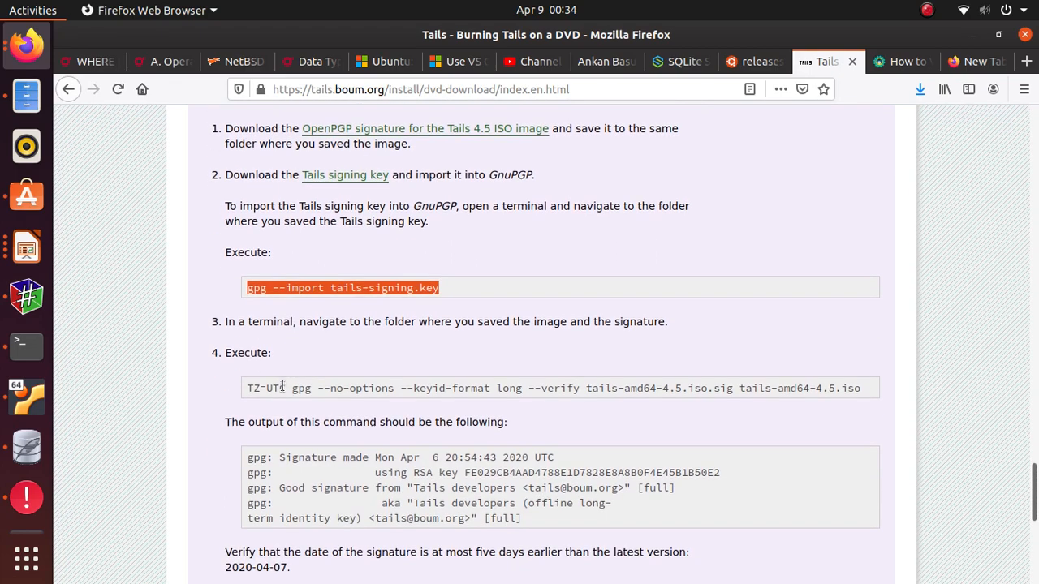
{"action": "scroll", "scroll_direction": "down", "scroll_amount": 3}
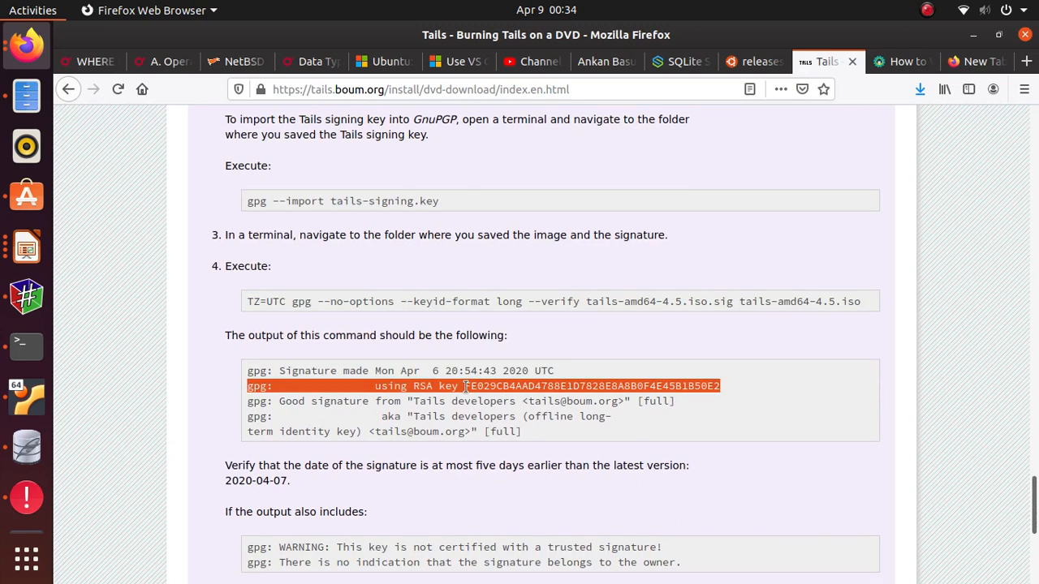
{"action": "left_click", "coordinate": [26, 345]}
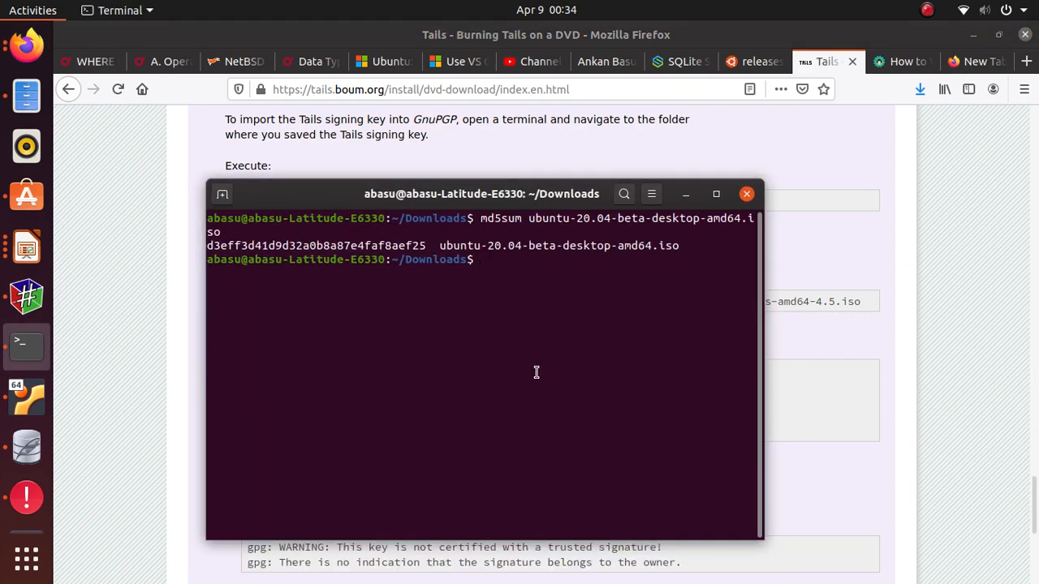
Import tails-signing.key with gpg (reported unchanged) and enter the TZ=UTC gpg --verify command.
{"action": "type", "text": "gpg --import tails-signing.key"}
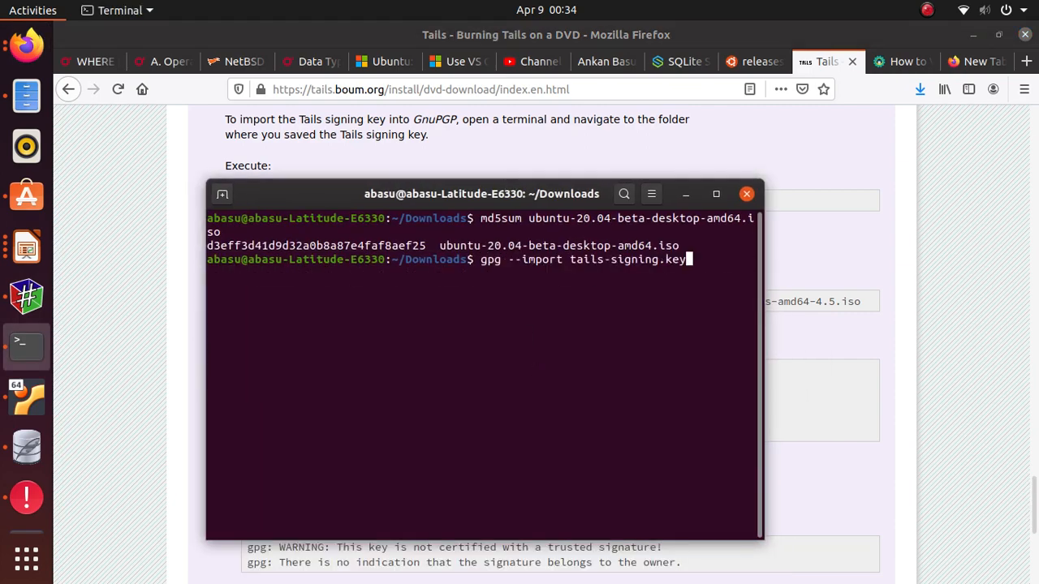
{"action": "key", "text": "Return"}
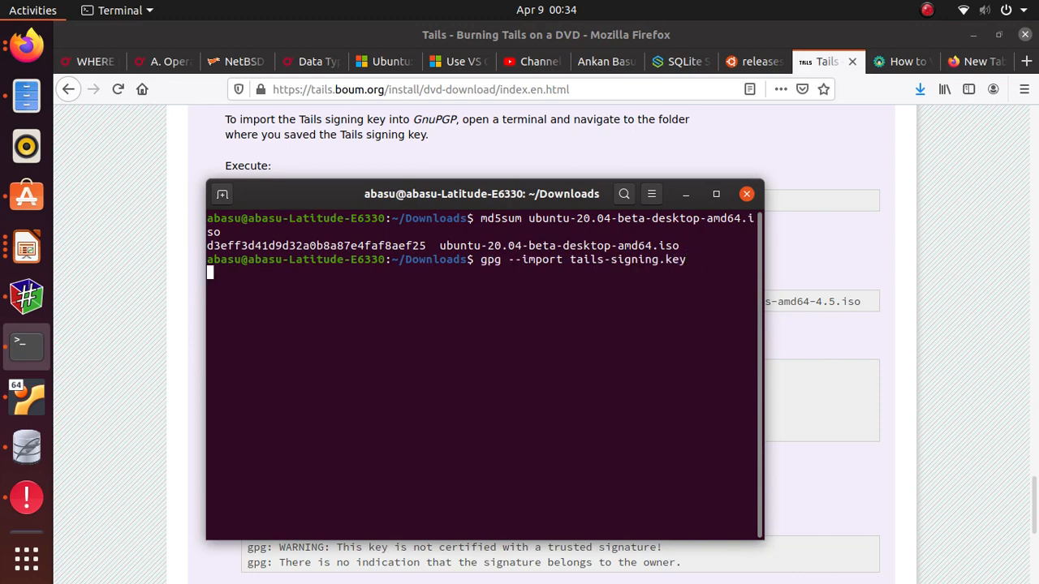
{"action": "key", "text": "Return"}
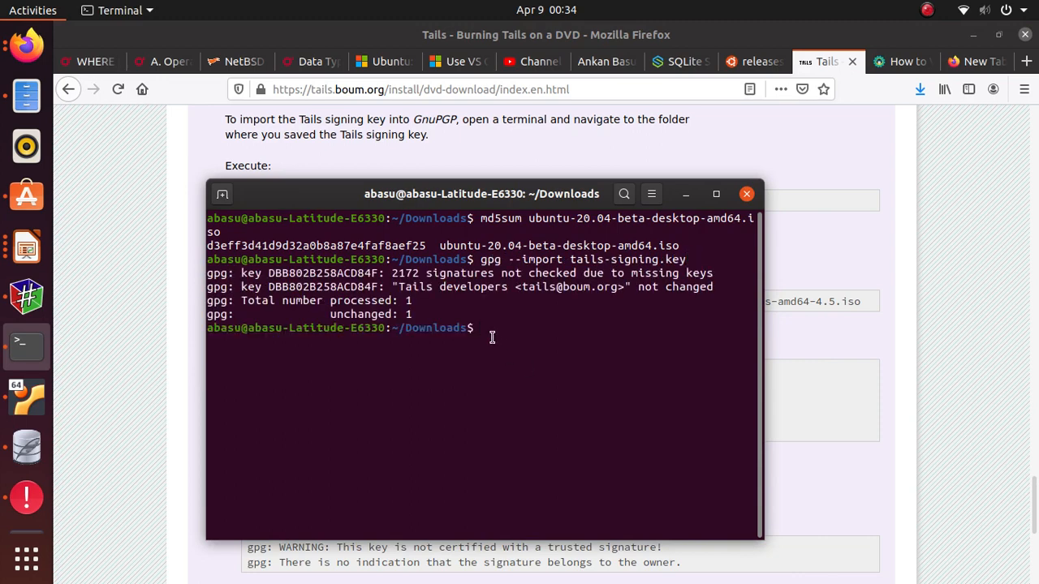
{"action": "mouse_move", "coordinate": [564, 288]}
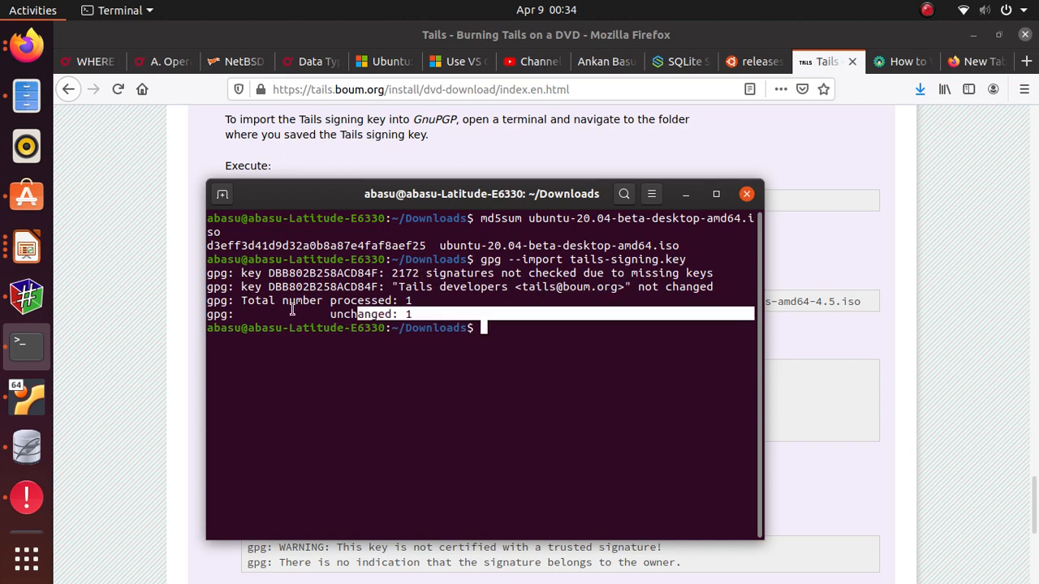
{"action": "type", "text": "gpg --import tails-signing.key"}
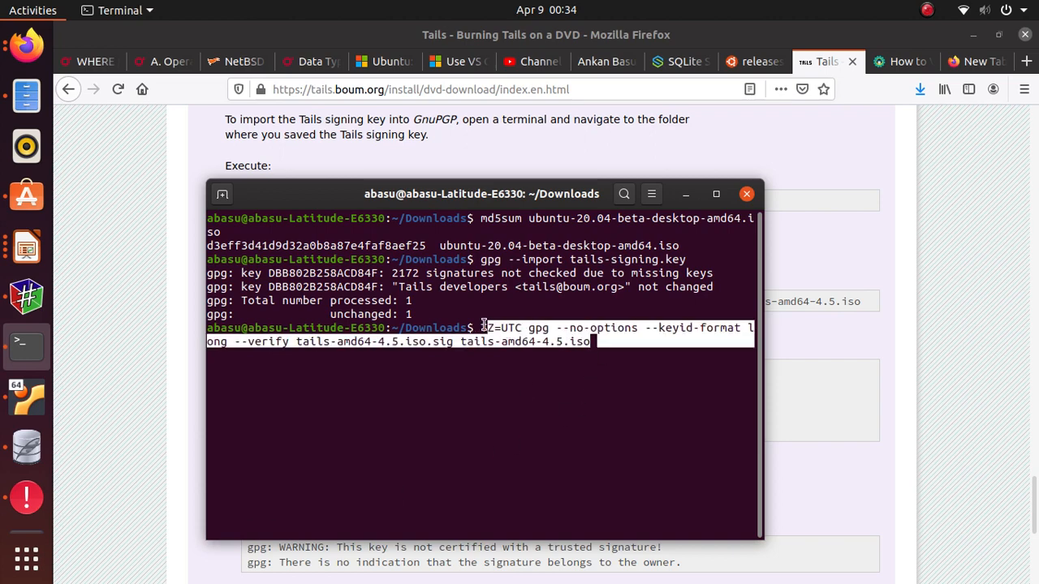
{"action": "mouse_move", "coordinate": [702, 354]}
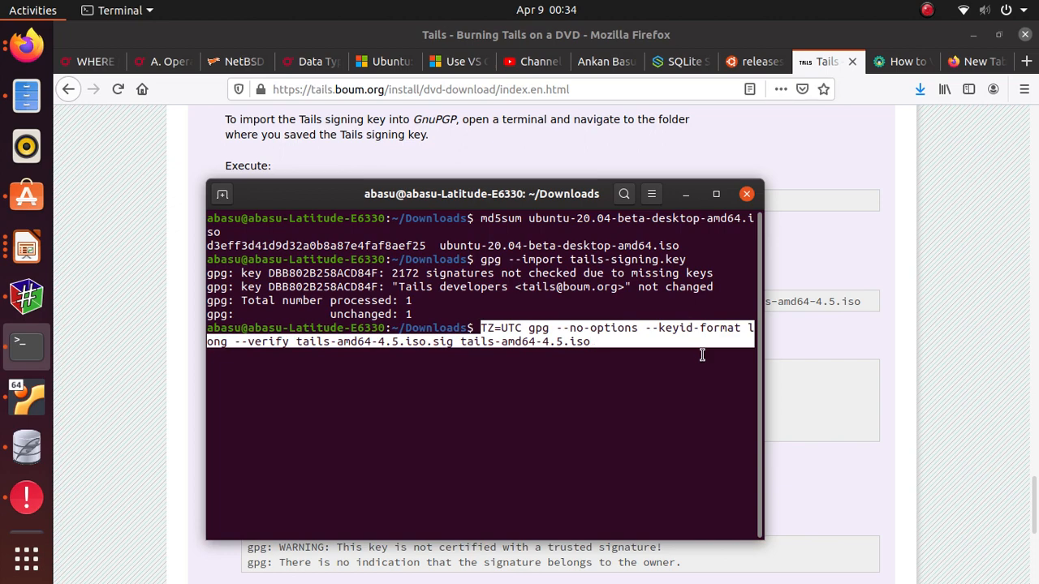
Verify tails-amd64-4.5.iso, getting a good Tails signature, and select the RSA key id.
{"action": "left_click", "coordinate": [613, 341]}
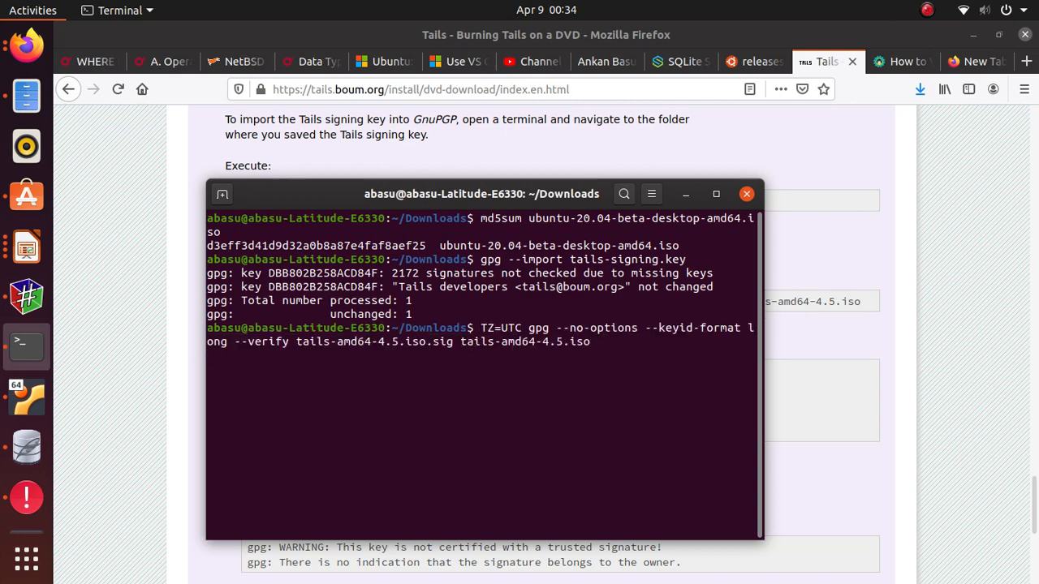
{"action": "key", "text": "Return"}
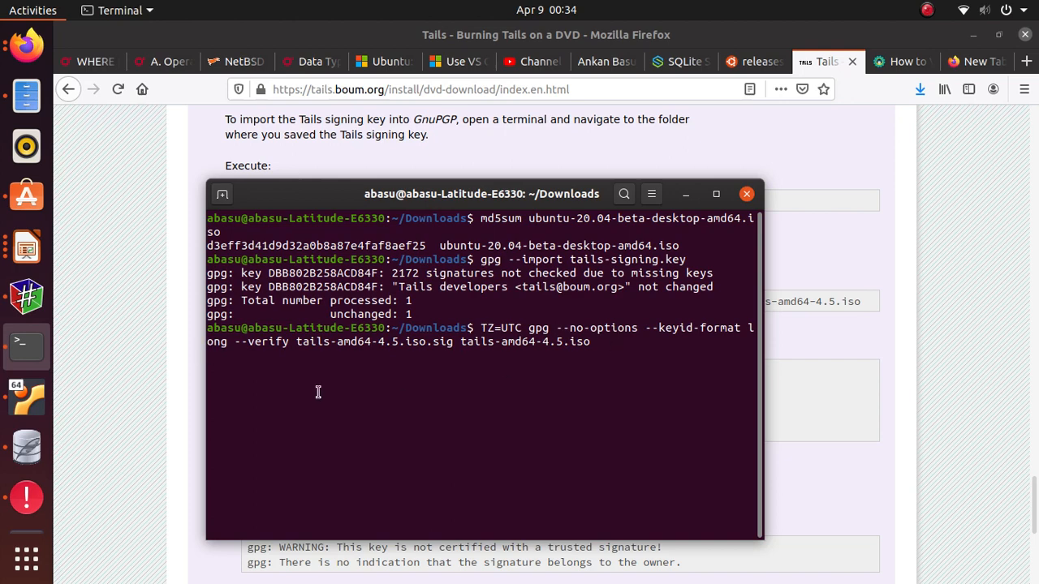
{"action": "key", "text": "Return"}
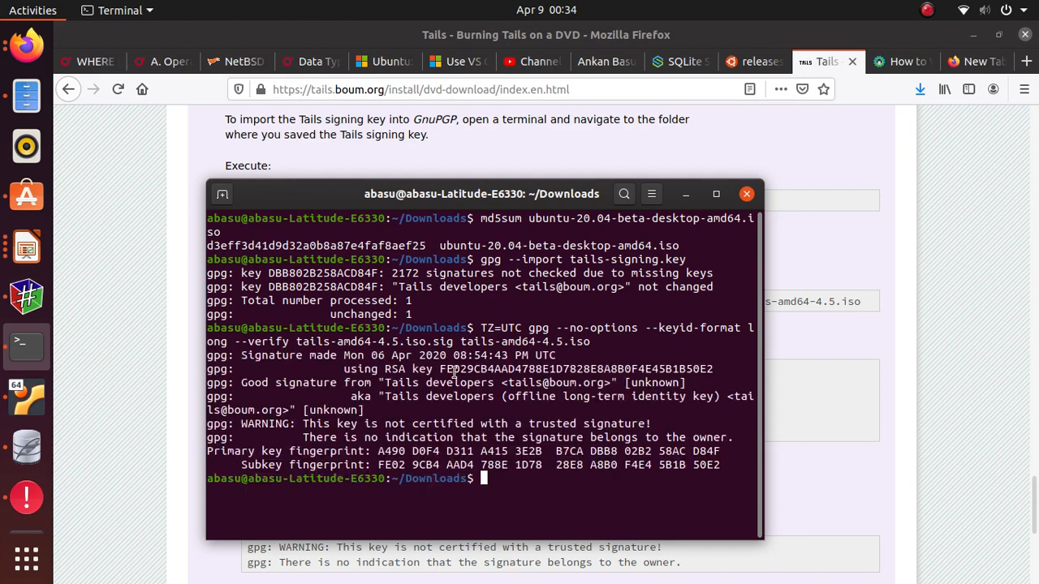
{"action": "double_click", "coordinate": [568, 370]}
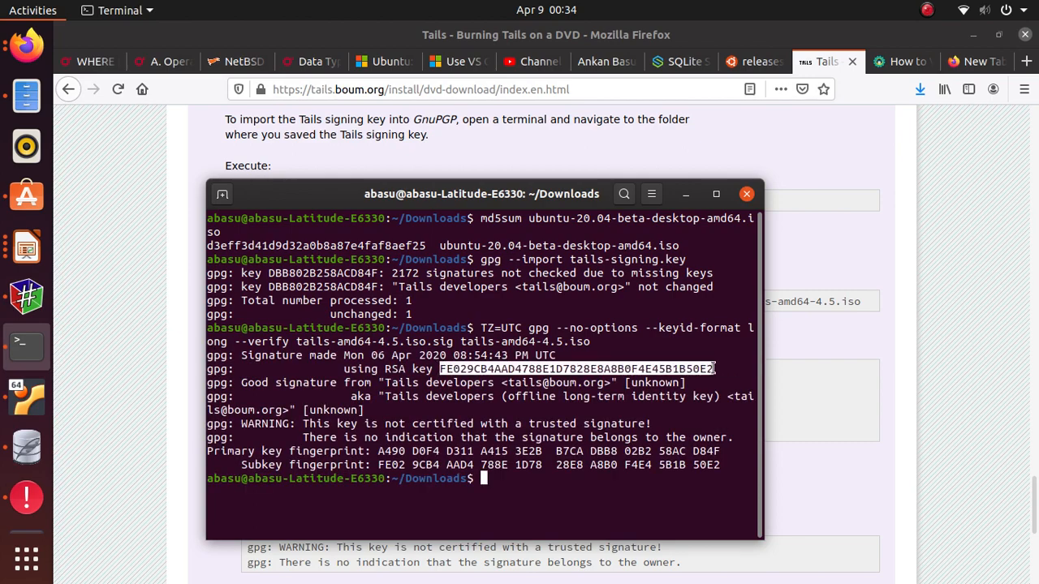
{"action": "mouse_move", "coordinate": [486, 377]}
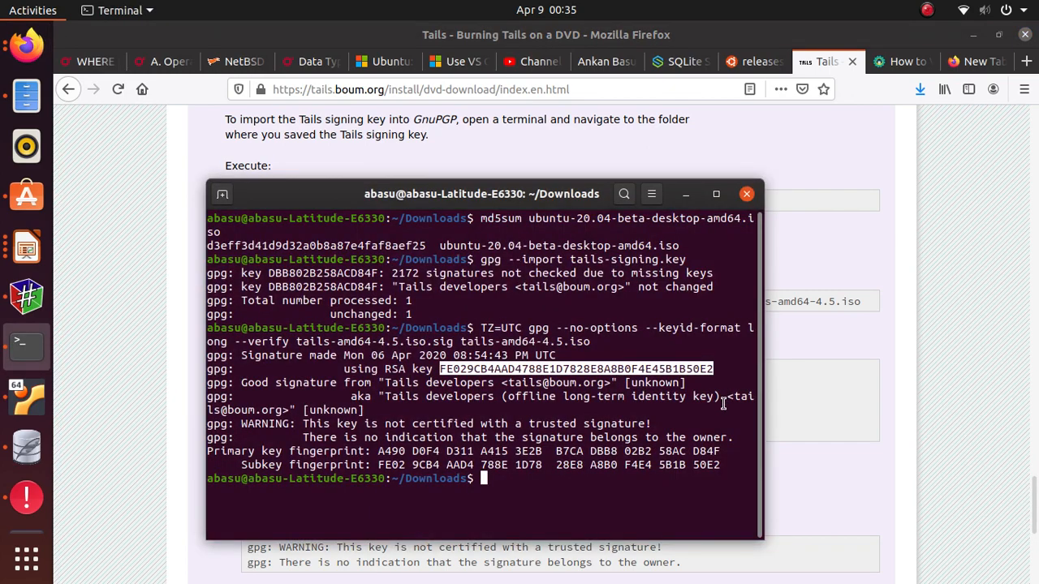
{"action": "mouse_move", "coordinate": [734, 341]}
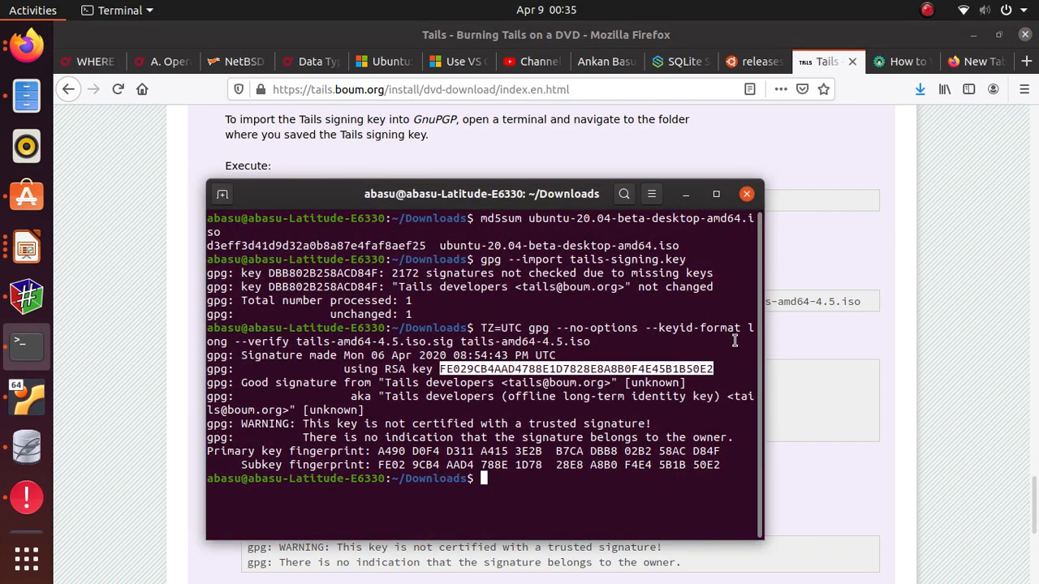